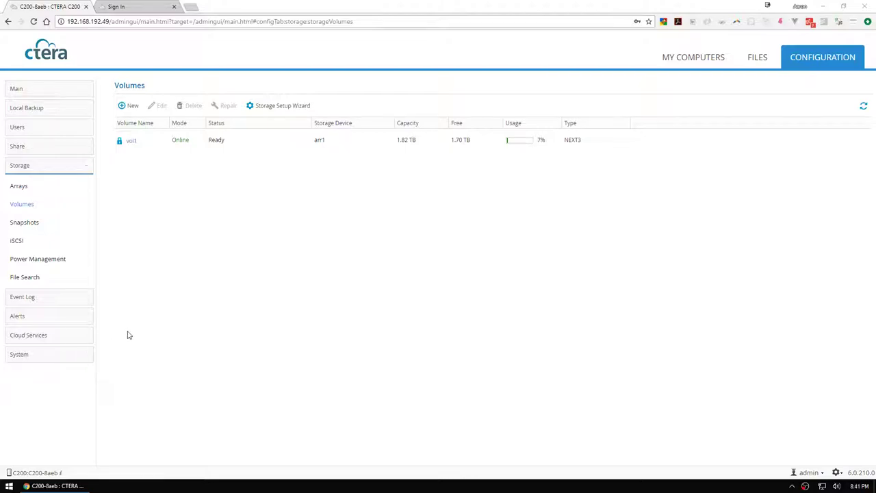
Step: Tour the device info, dashboard, activity monitor, CTERA backup agents and local users pages
click(181, 139)
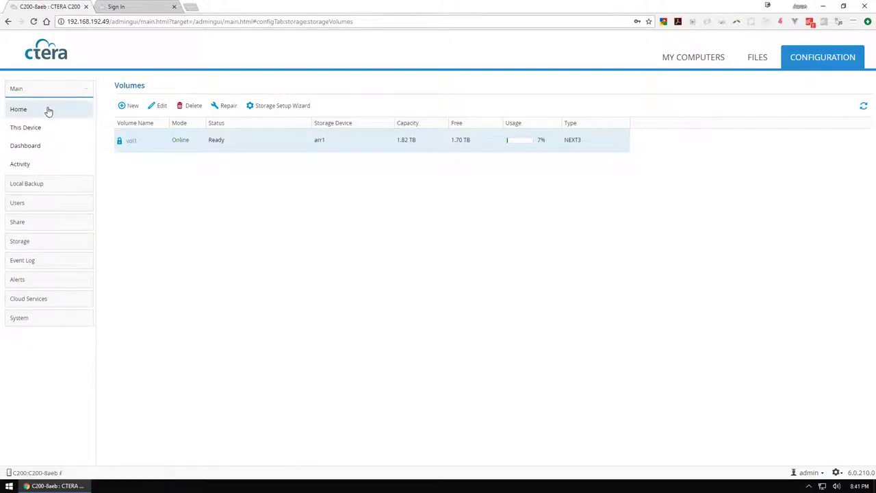
click(26, 127)
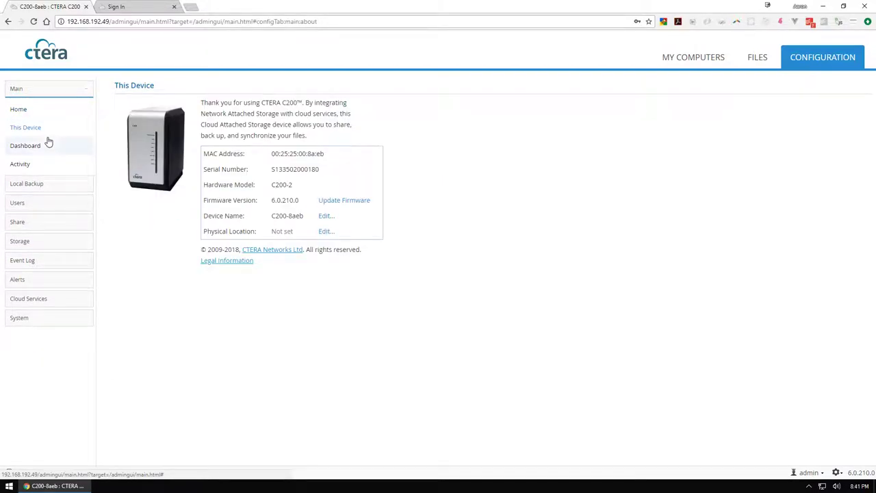
click(26, 145)
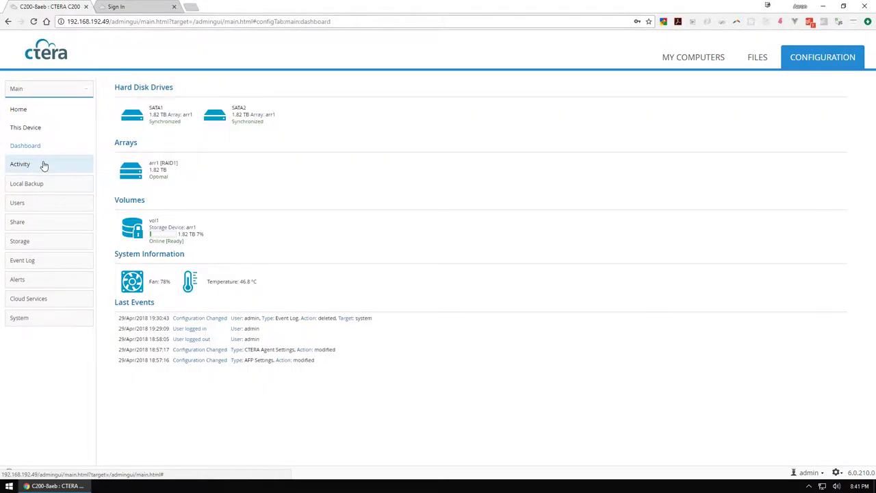
click(20, 164)
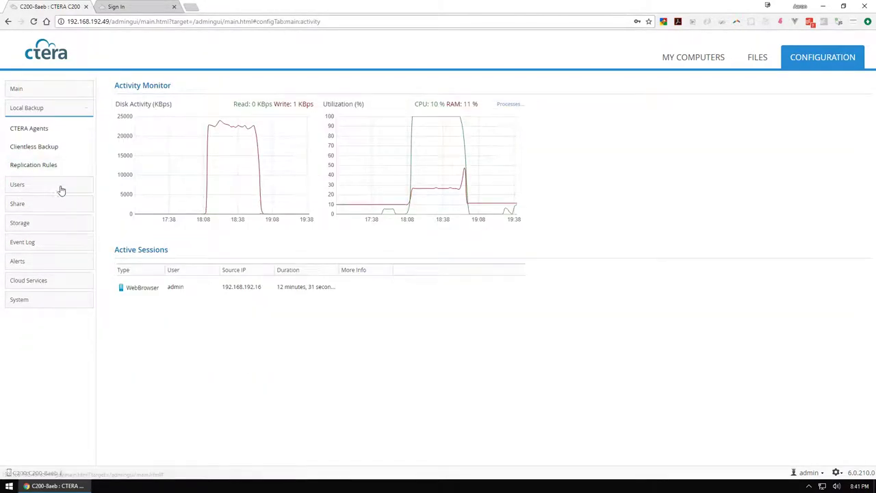
click(28, 128)
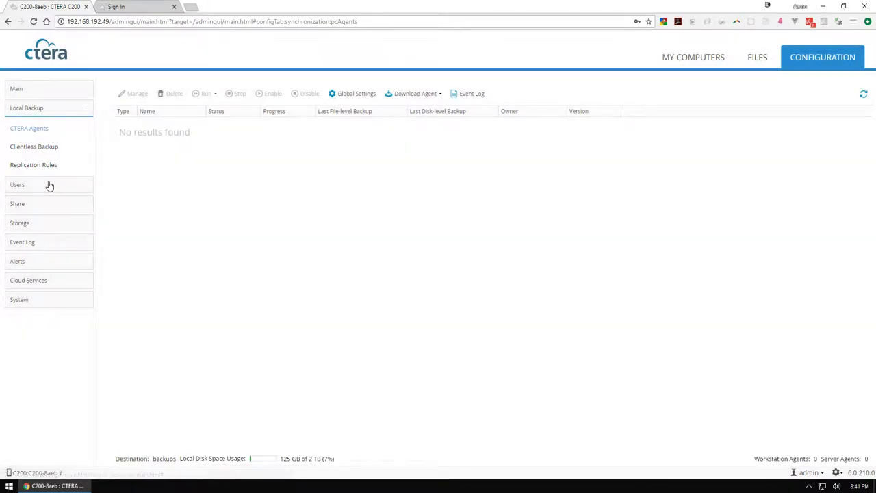
click(17, 184)
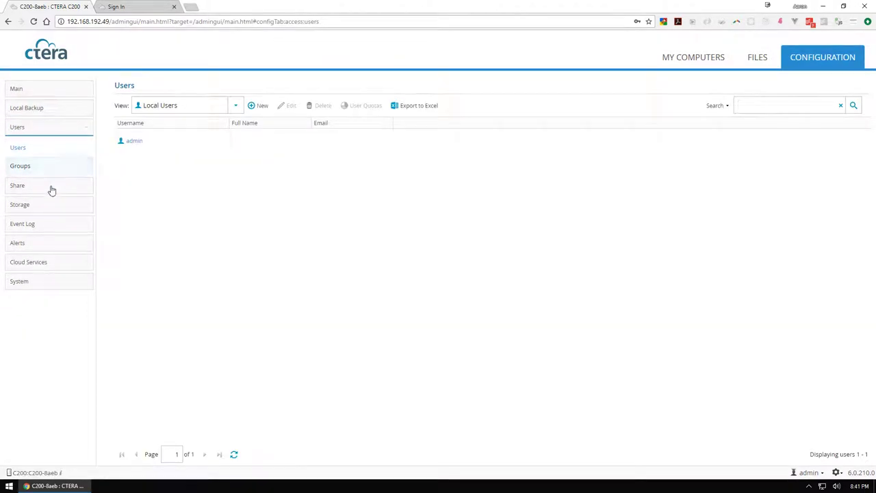
mouse_move(20, 165)
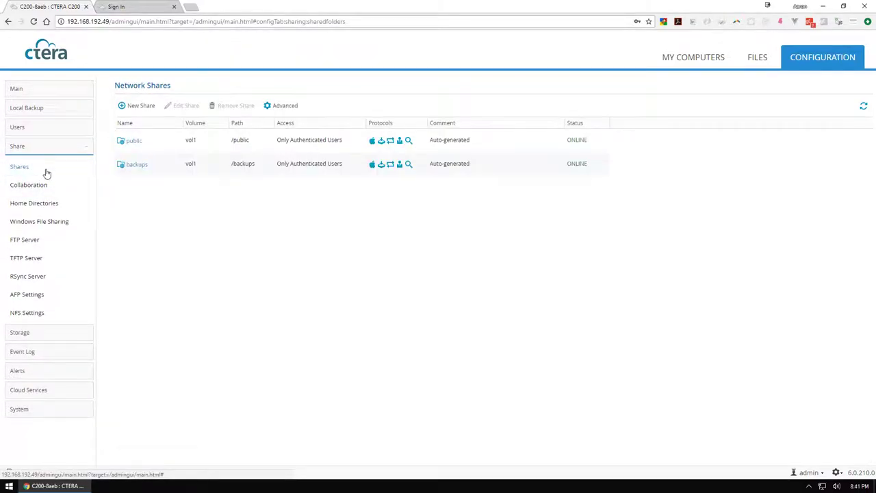
Step: Turn on guest invitations and project collaboration in the Collaboration settings
click(28, 185)
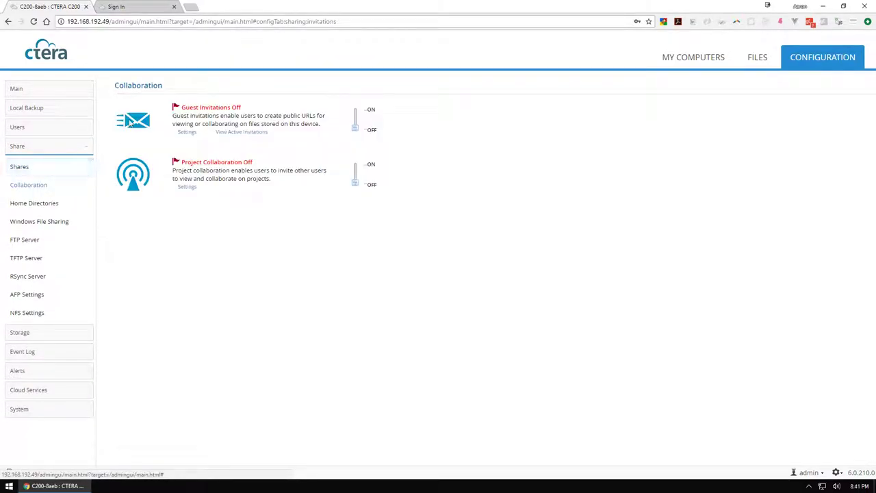
mouse_move(355, 113)
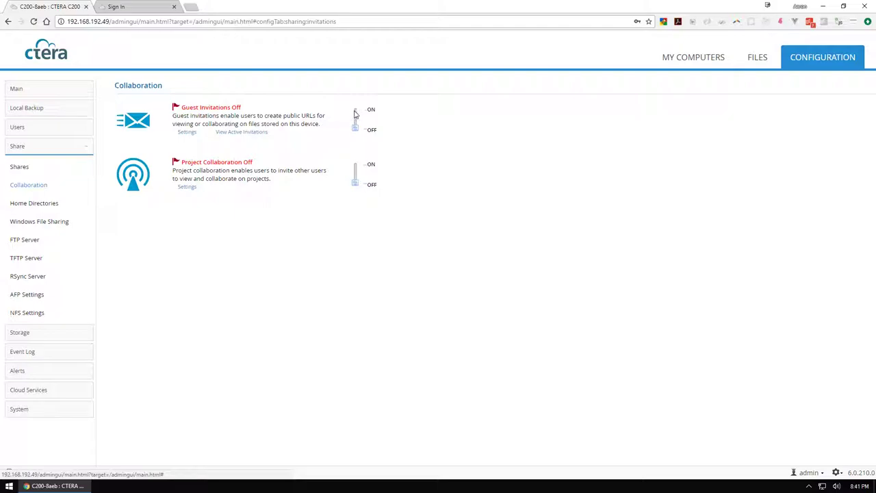
click(355, 110)
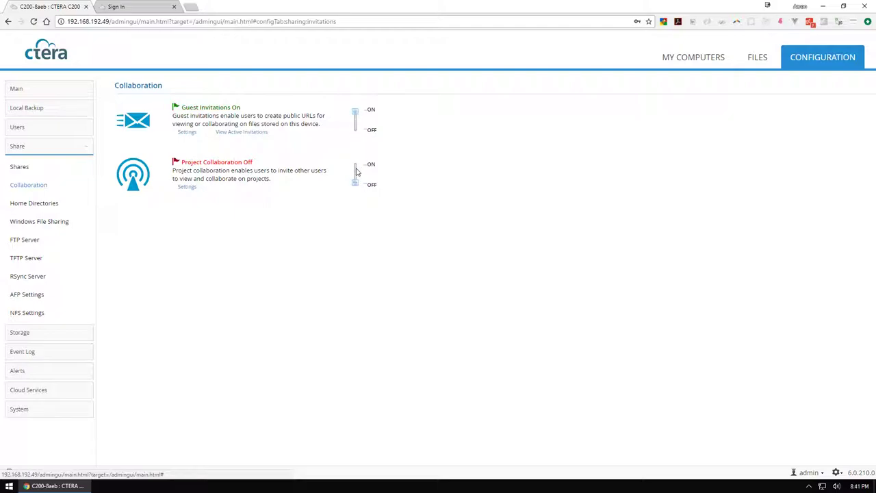
click(354, 164)
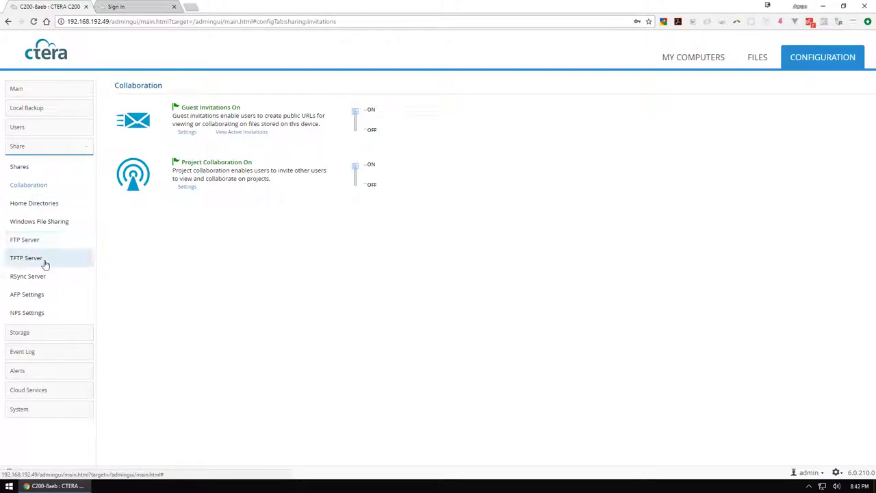
Step: View the Home Directories, TFTP, FTP and NFS settings, then expand the Storage section
click(33, 203)
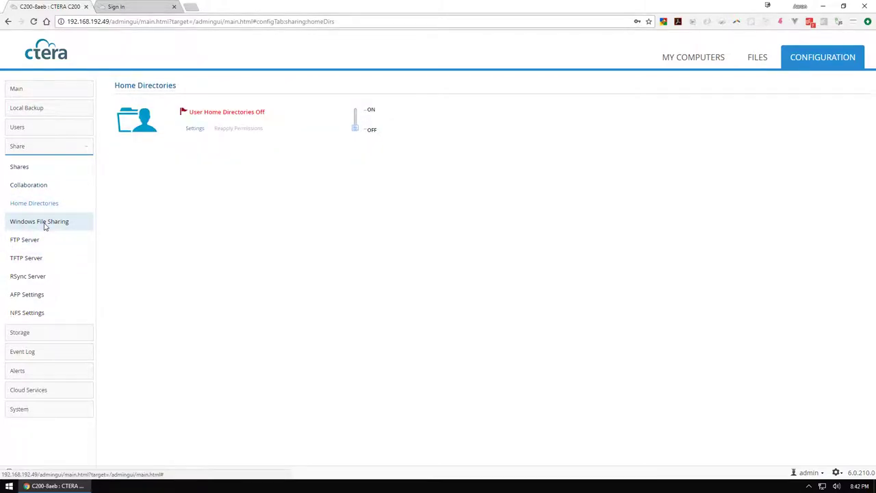
click(26, 258)
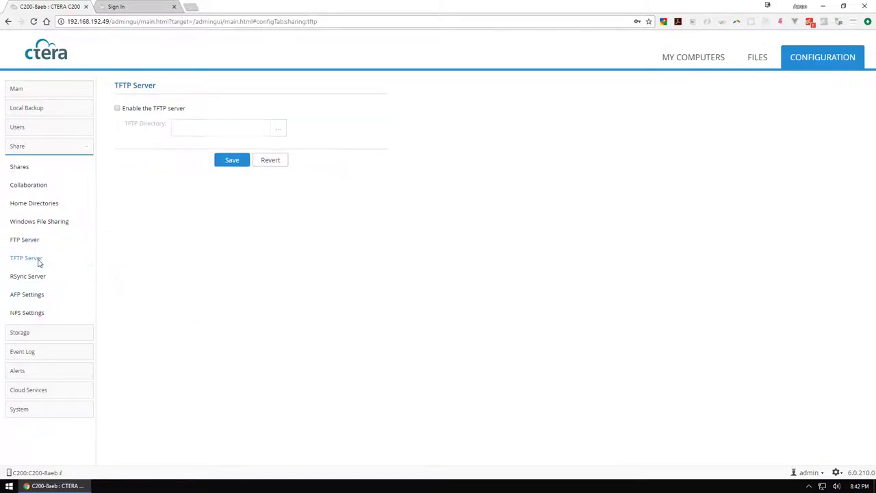
click(25, 240)
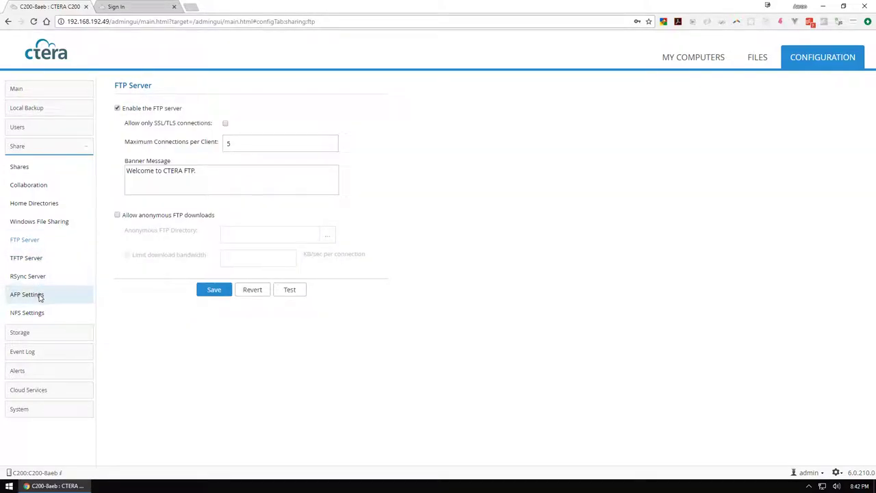
click(28, 312)
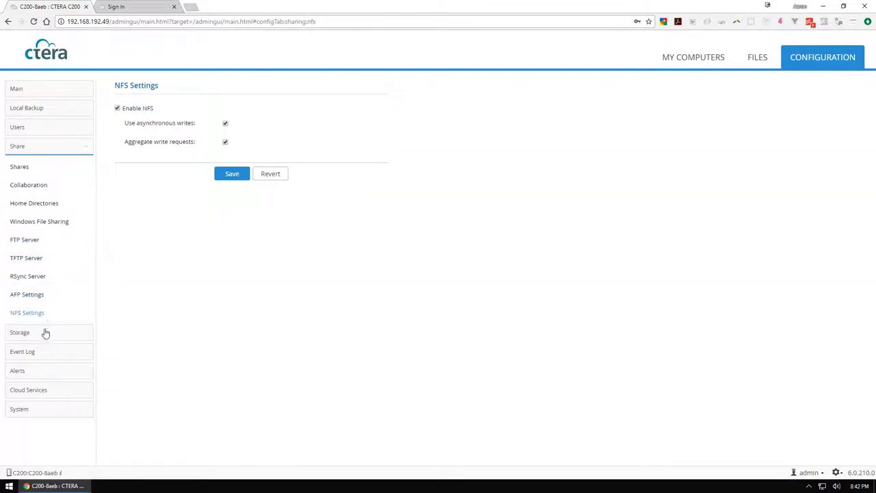
click(19, 332)
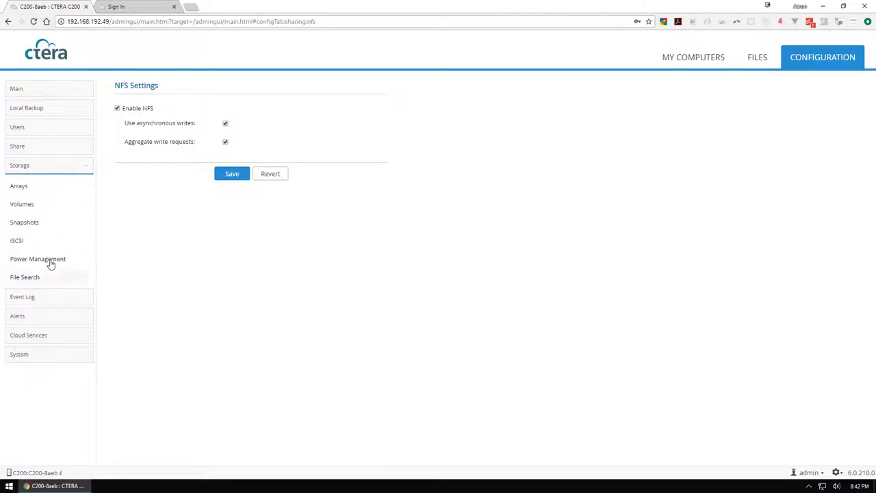
Step: View the storage volumes, the RAID1 arrays, and vol1's empty snapshots page
click(22, 204)
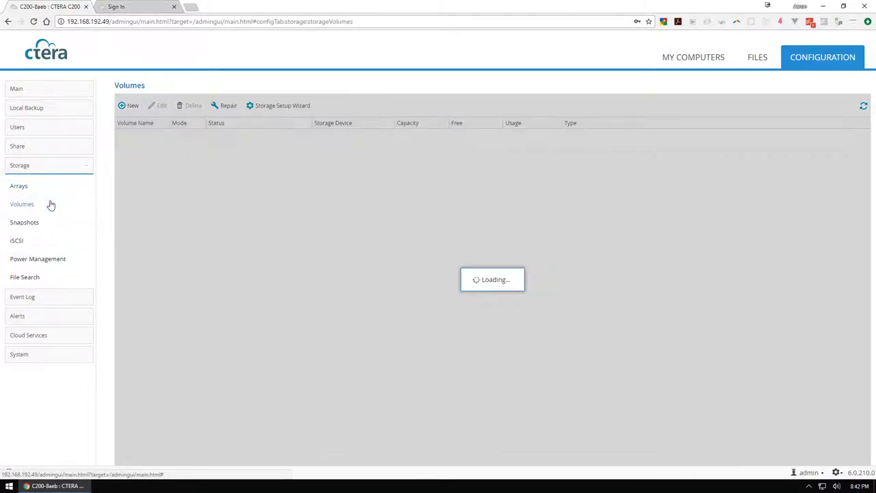
click(19, 186)
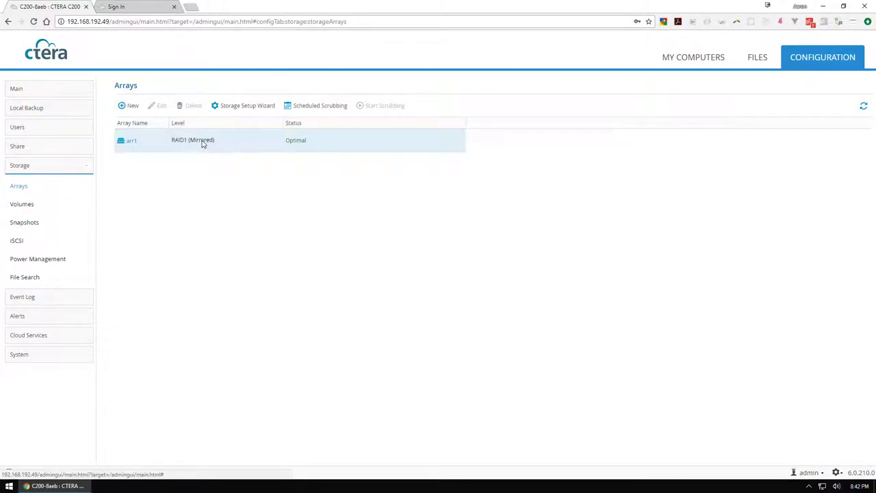
mouse_move(47, 221)
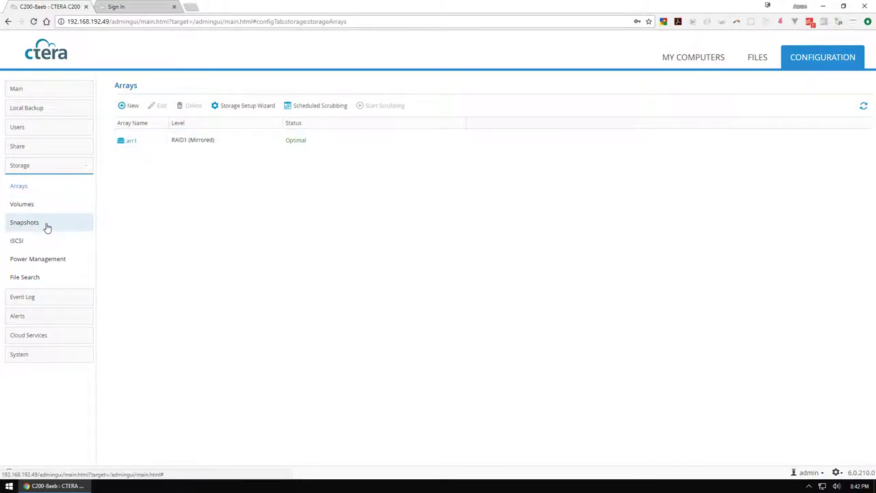
click(24, 222)
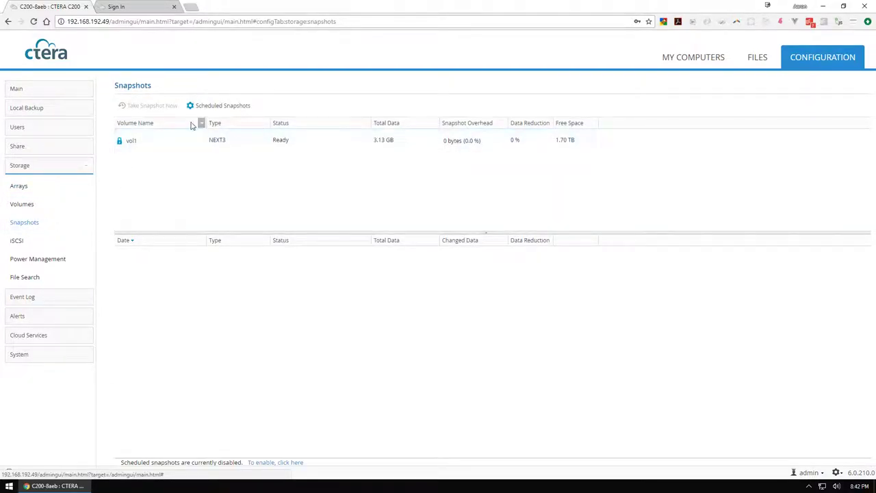
mouse_move(222, 105)
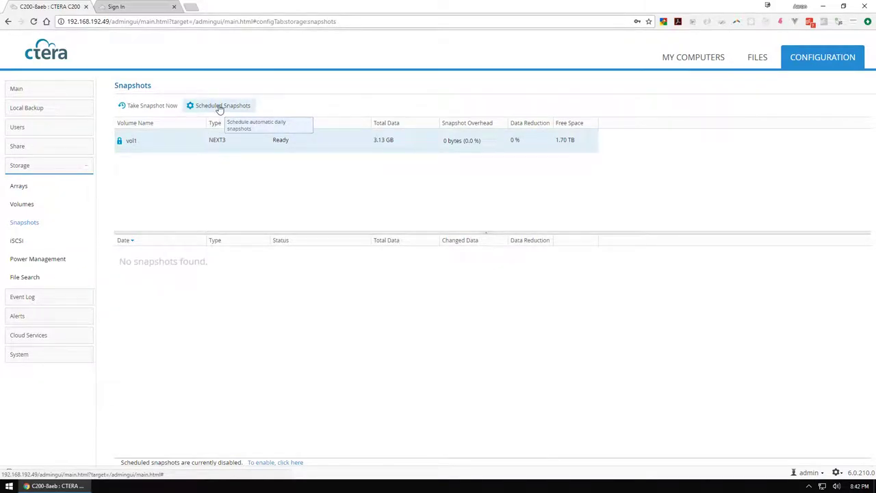
Step: Schedule daily snapshots at 12:00 AM with the Normal retention policy
click(219, 105)
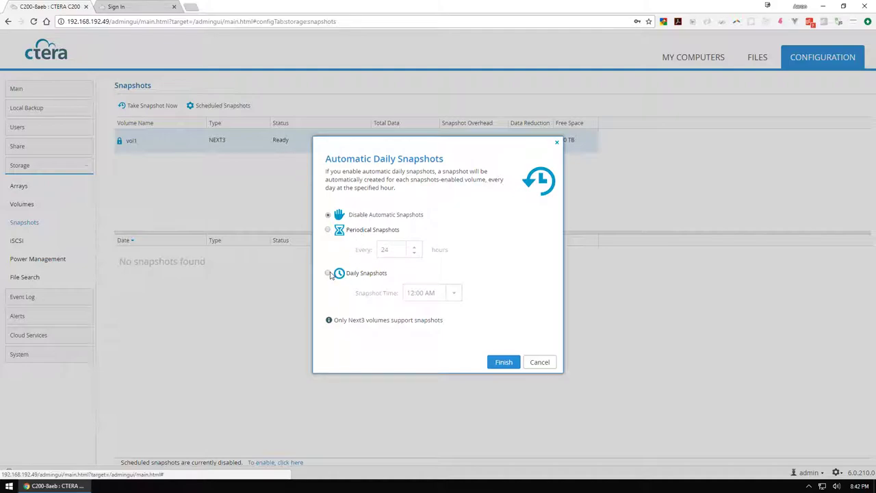
click(328, 272)
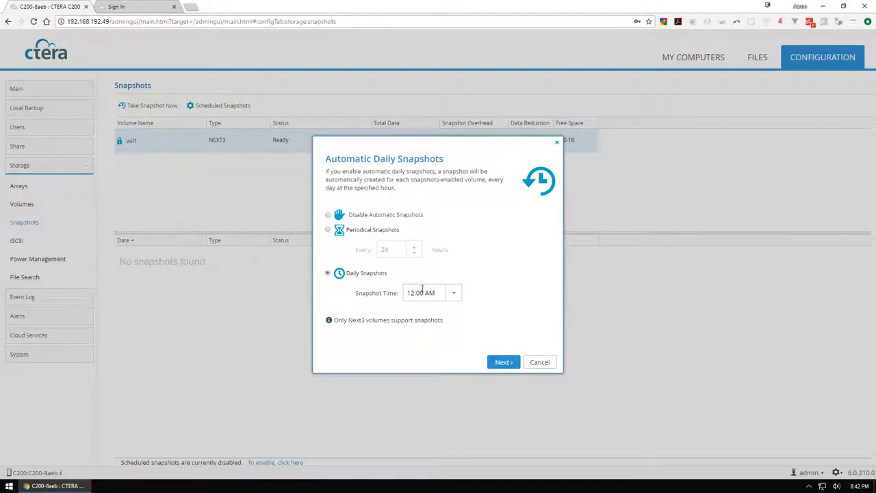
mouse_move(331, 239)
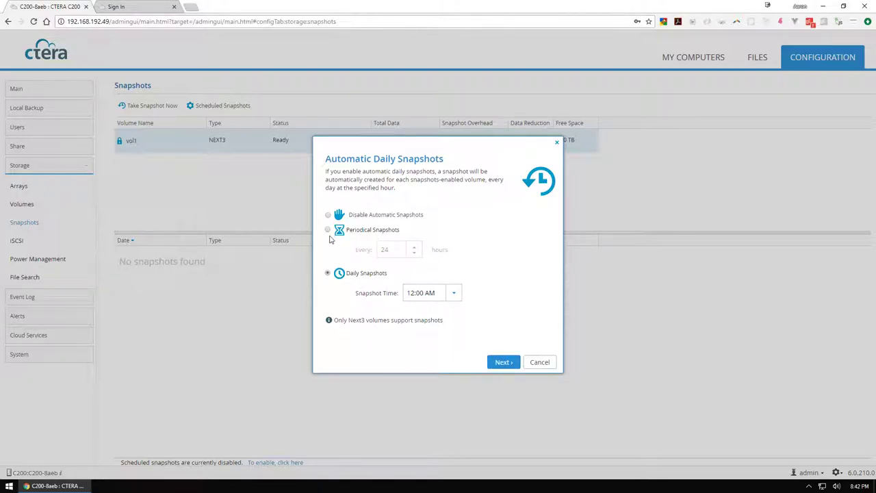
click(503, 361)
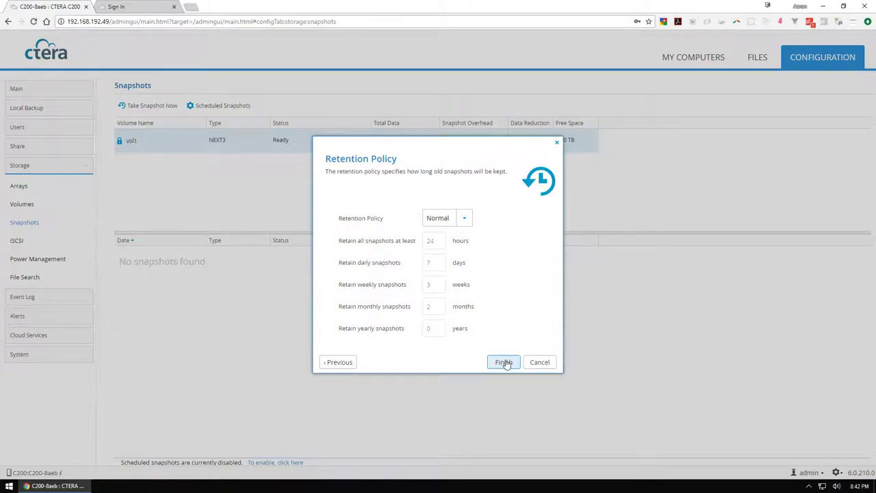
click(504, 362)
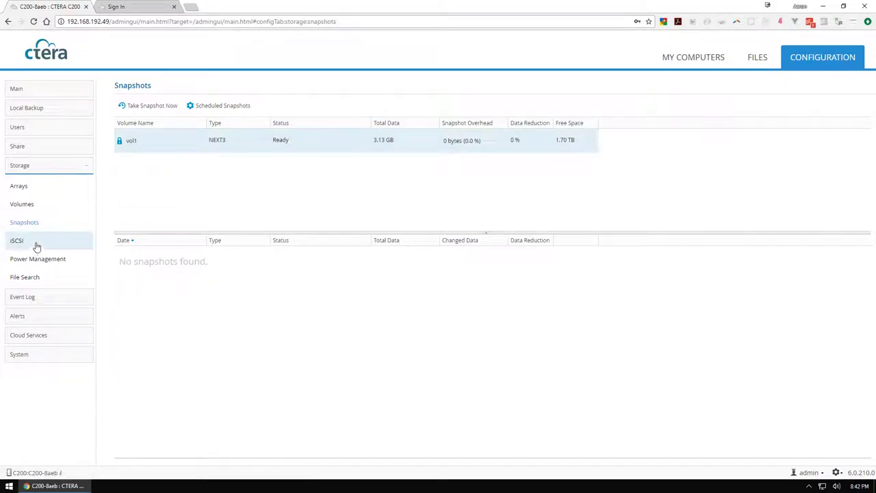
Step: View power management, turn on file search indexing, and expand the Event Log section
click(38, 259)
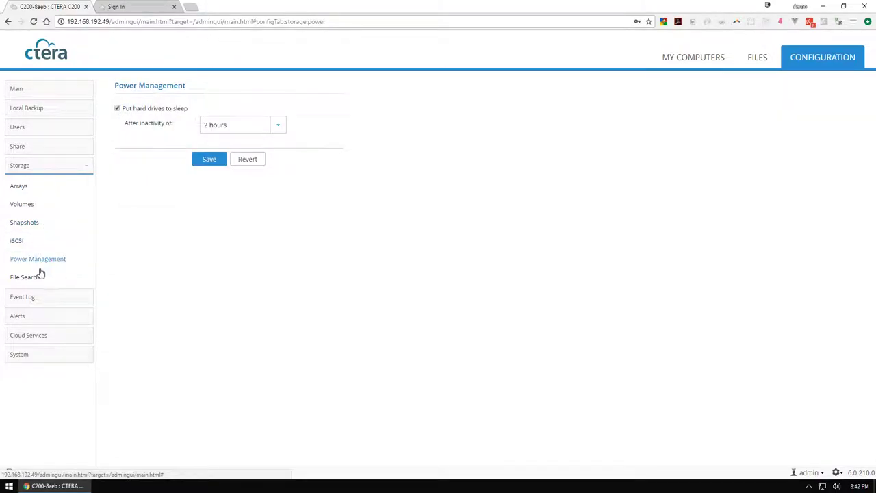
mouse_move(38, 276)
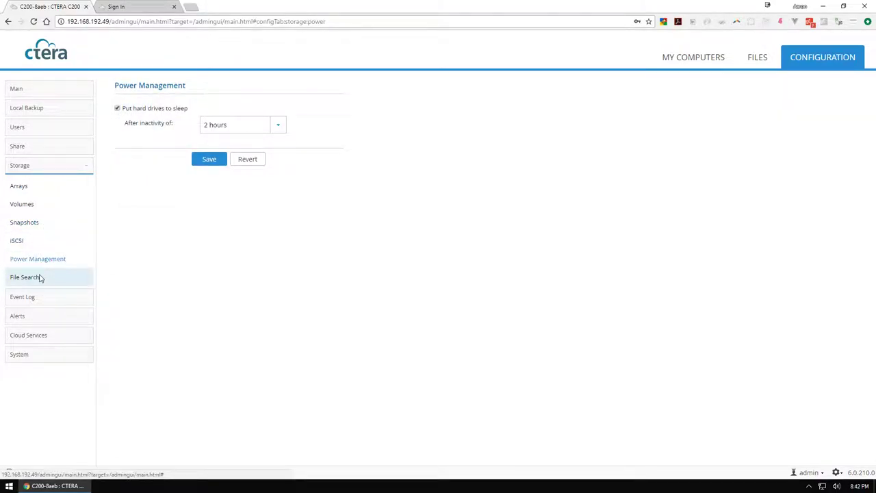
click(25, 277)
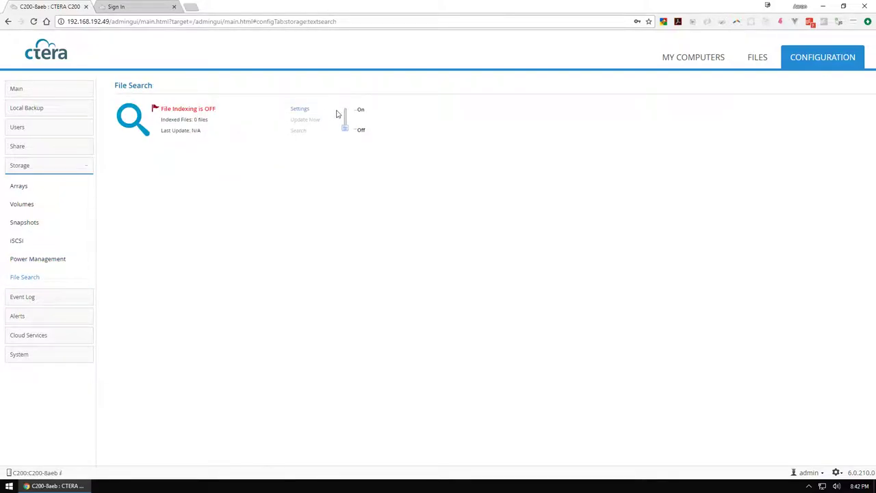
click(345, 109)
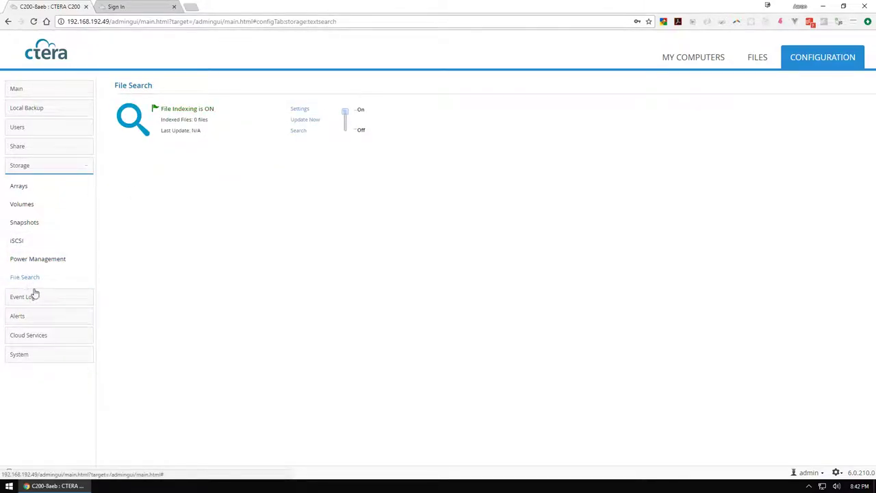
click(22, 296)
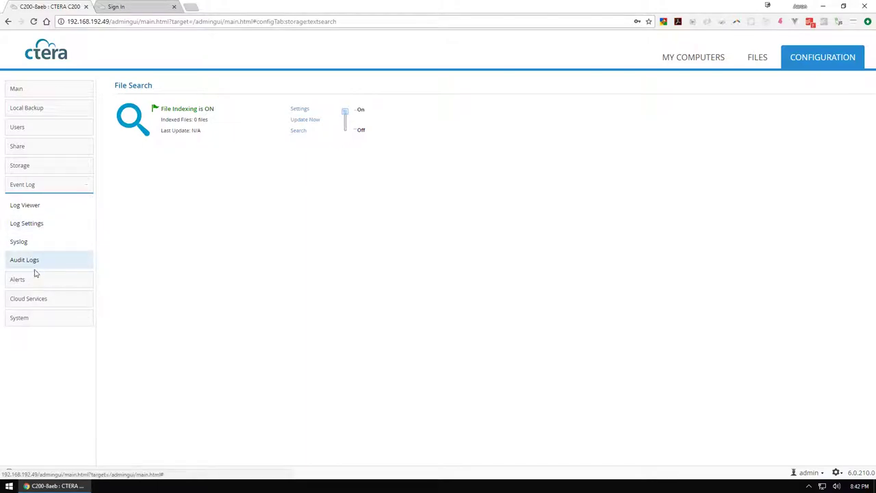
mouse_move(37, 257)
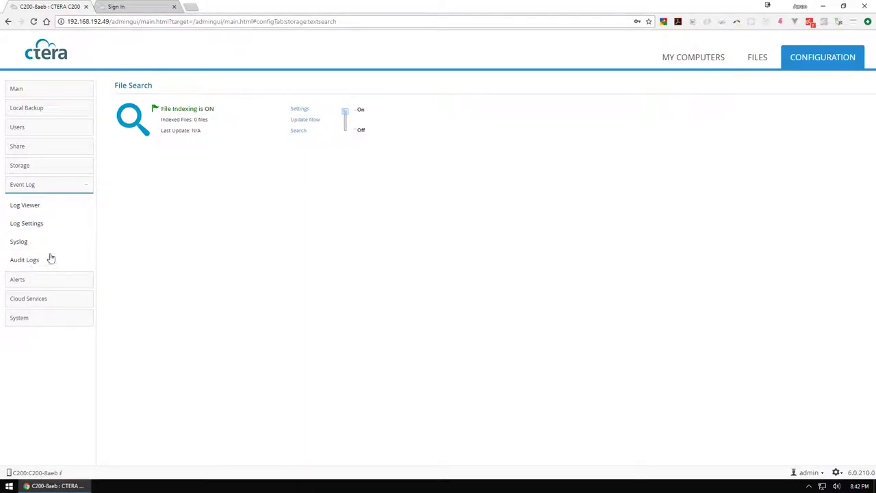
Step: View the Syslog settings, then filter the log viewer to the Access topic
click(24, 259)
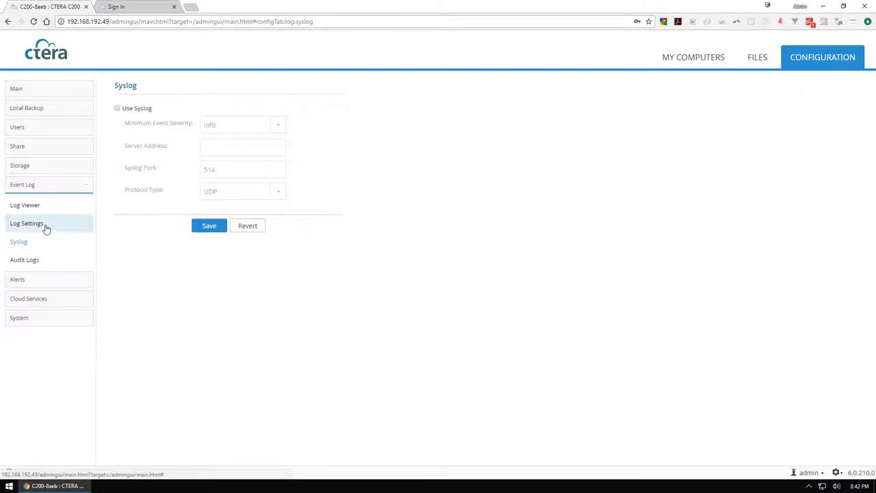
click(26, 205)
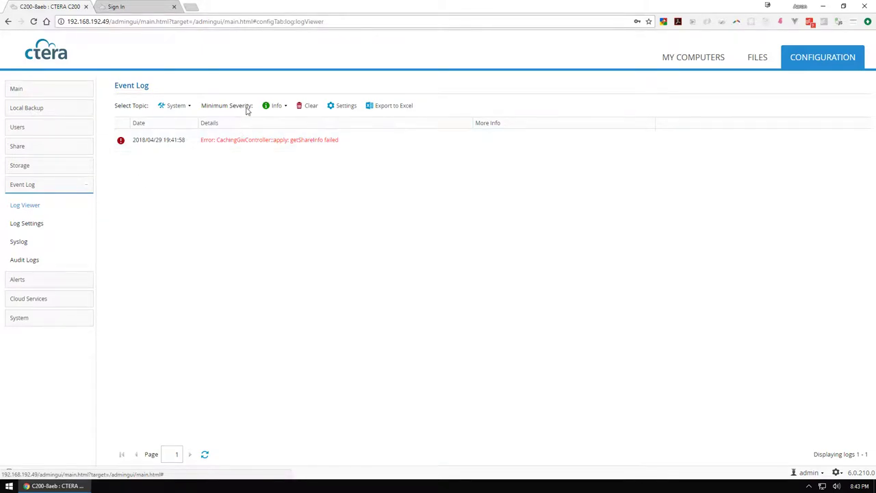
click(276, 104)
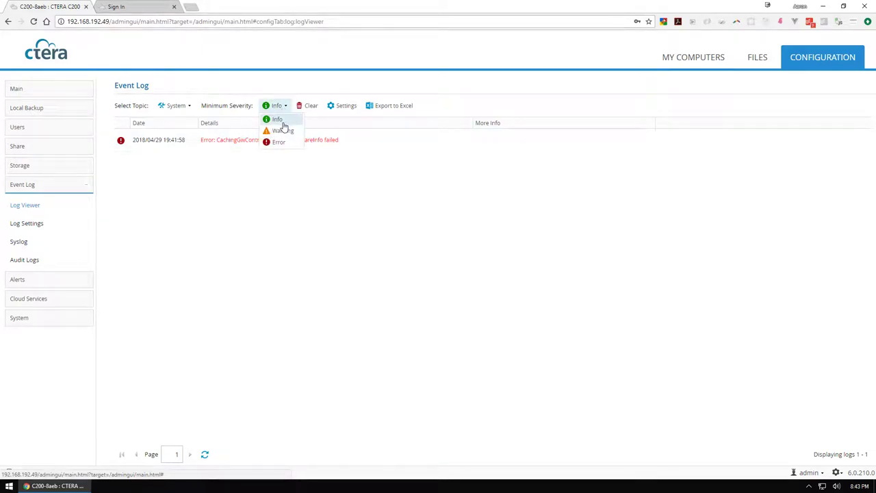
click(176, 105)
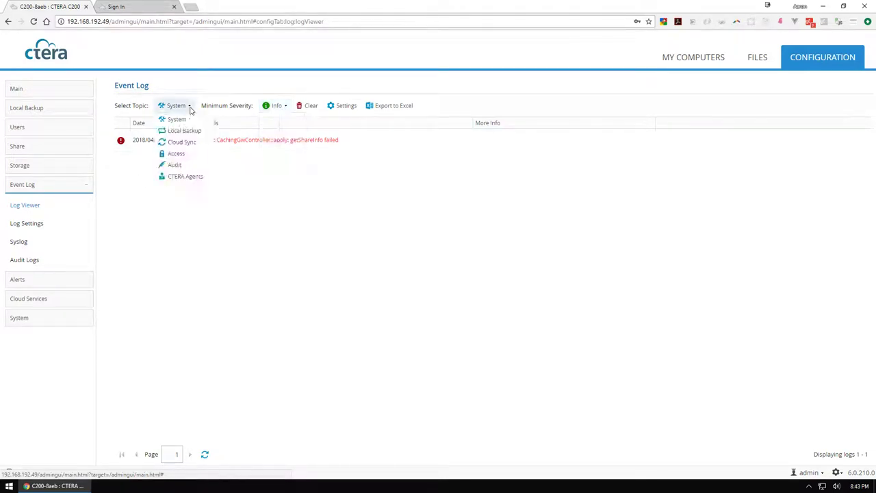
mouse_move(184, 131)
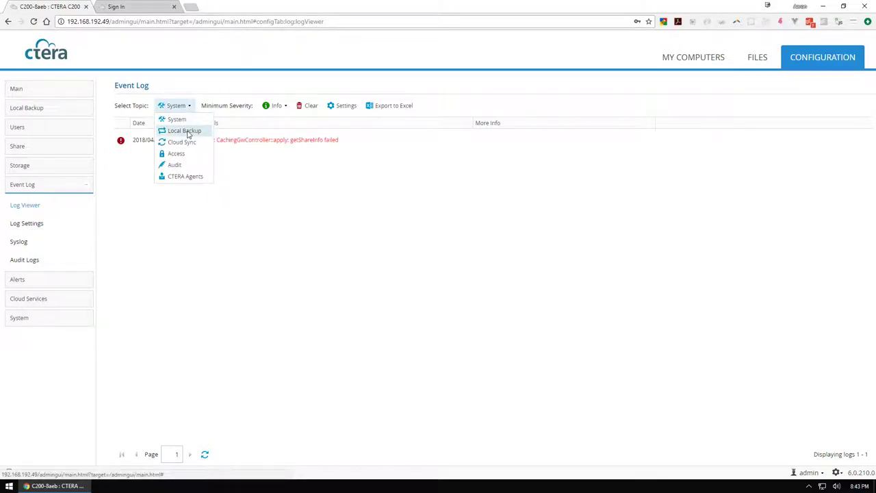
click(175, 153)
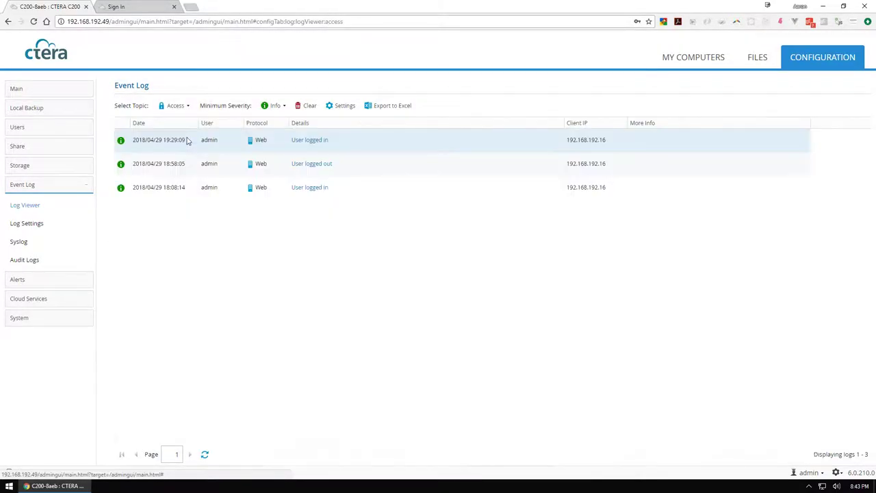
mouse_move(260, 141)
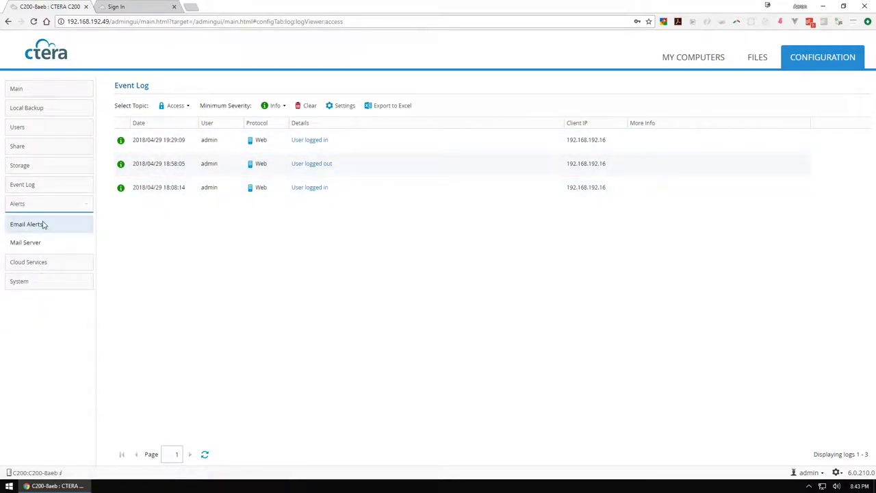
Step: View email alerts, mail server and cloud services, then check firmware 6.0.210 is current
click(27, 224)
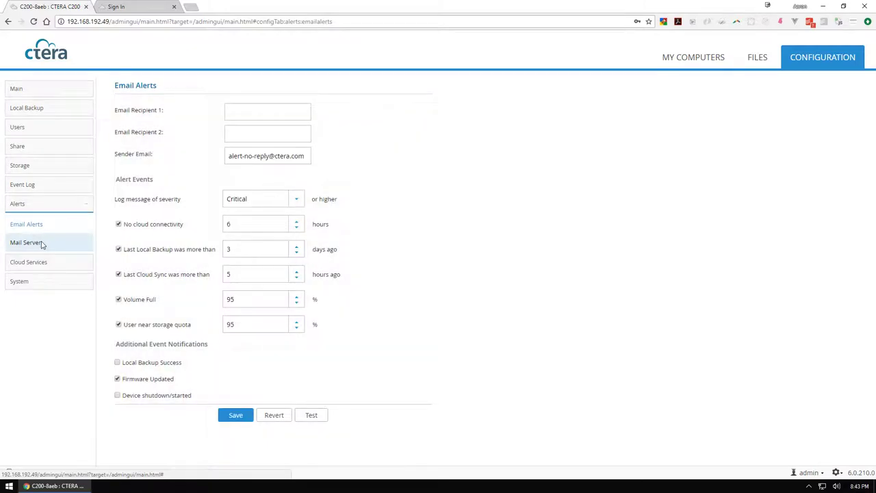
click(27, 241)
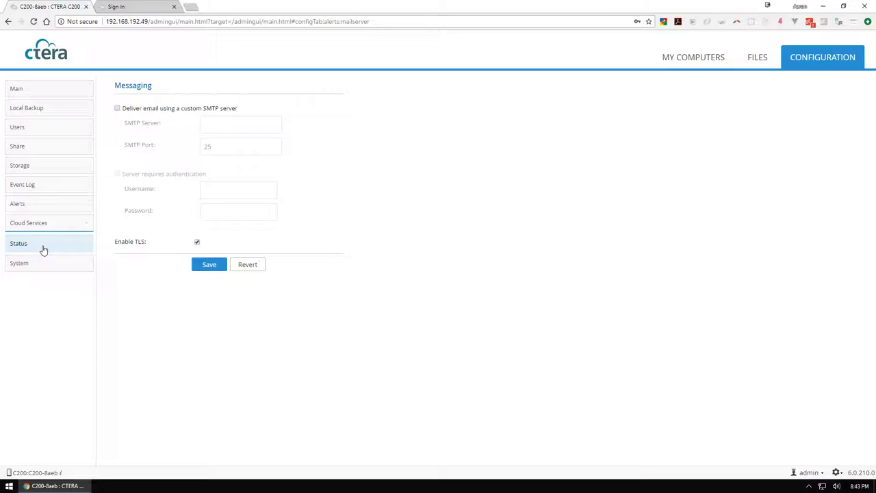
click(28, 223)
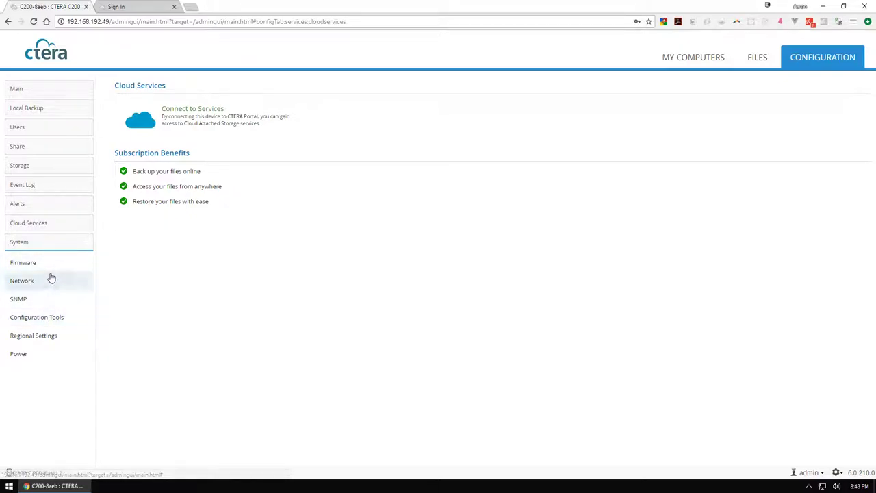
click(23, 262)
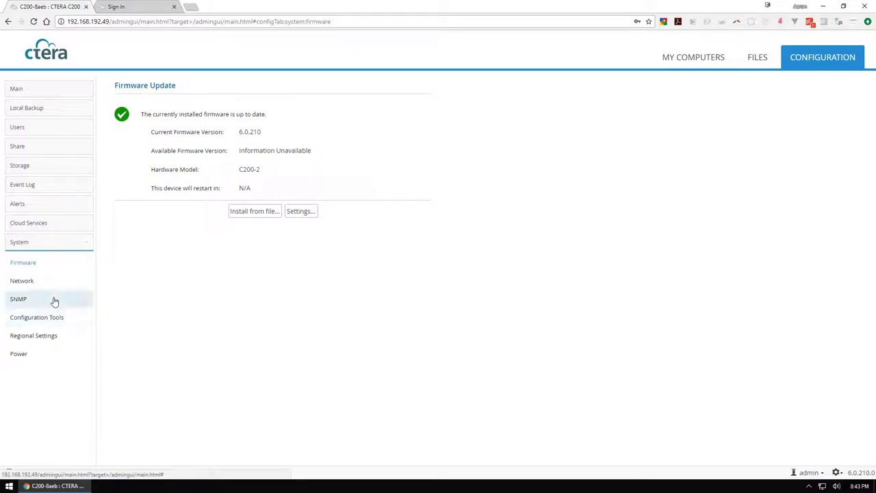
mouse_move(33, 335)
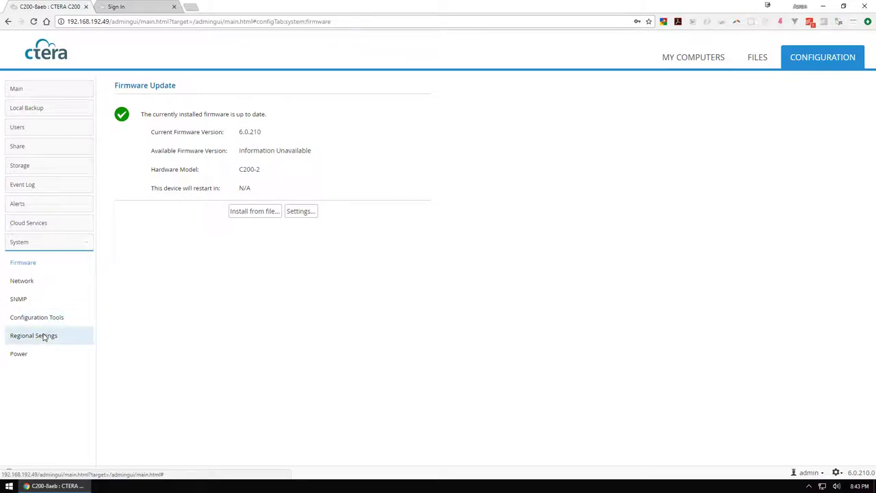
Step: Set the device time zone to (GMT-06:00) Central Time (US, Canada)
click(32, 335)
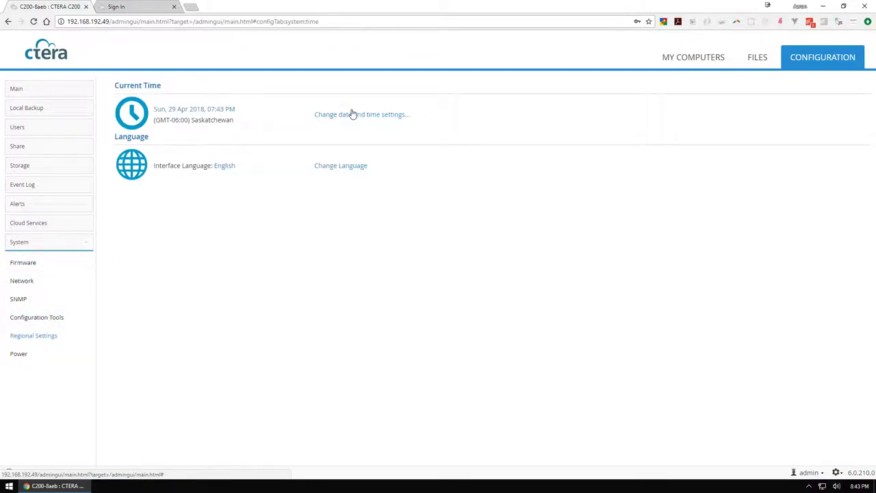
click(361, 114)
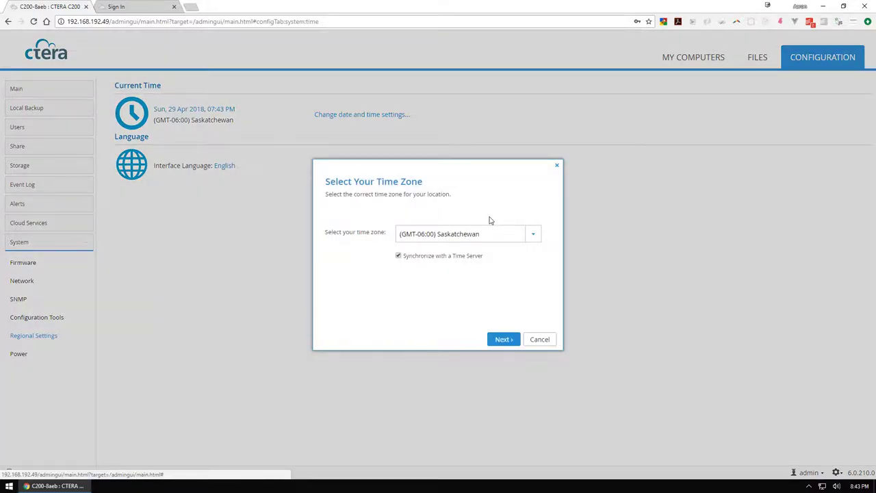
click(532, 234)
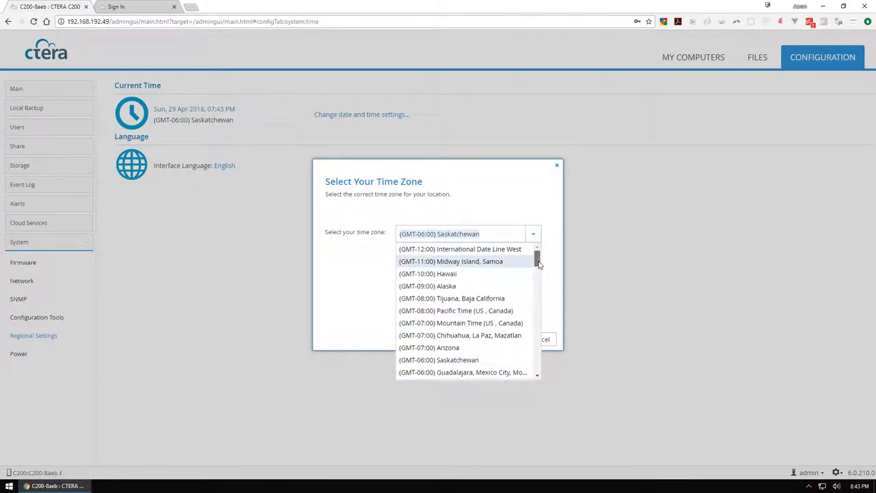
scroll(down, 3)
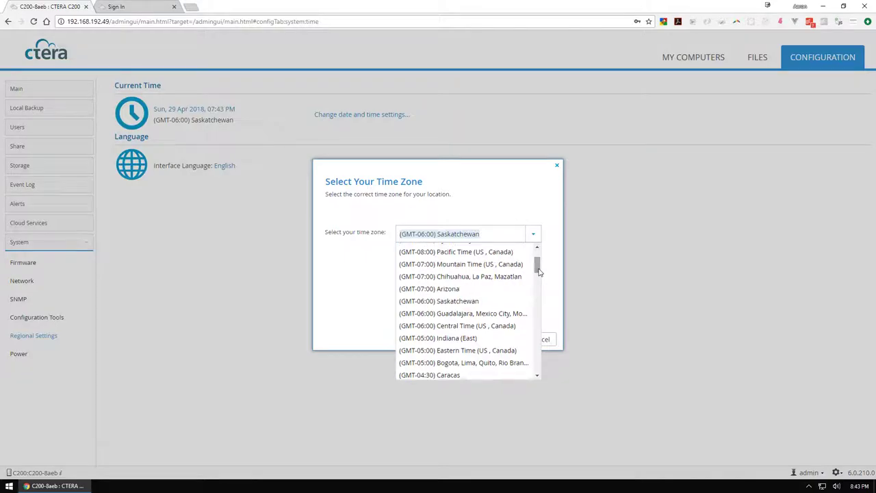
click(457, 325)
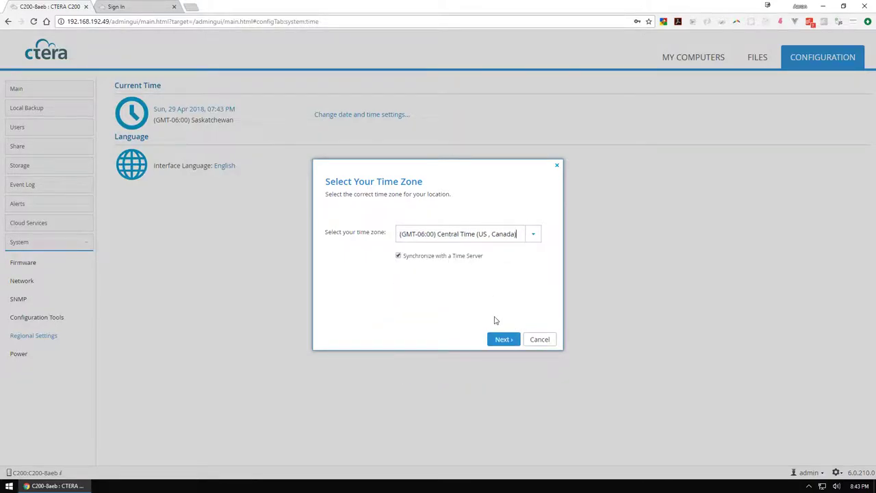
click(503, 338)
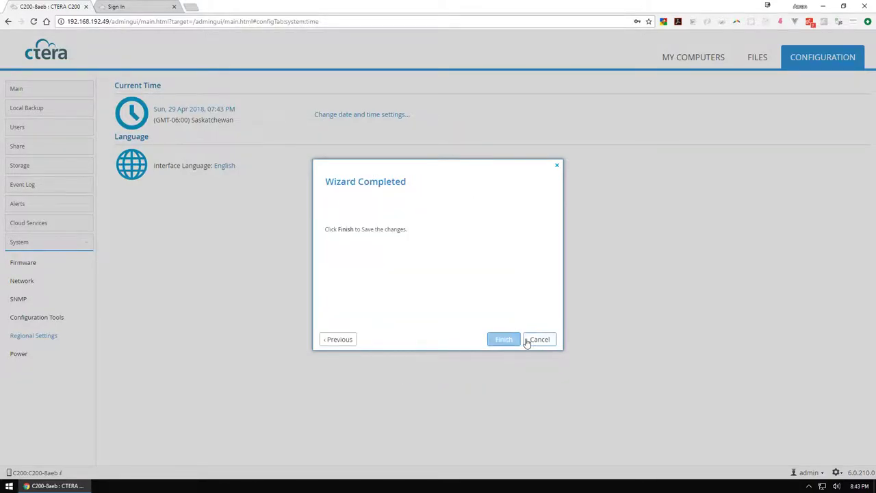
click(503, 340)
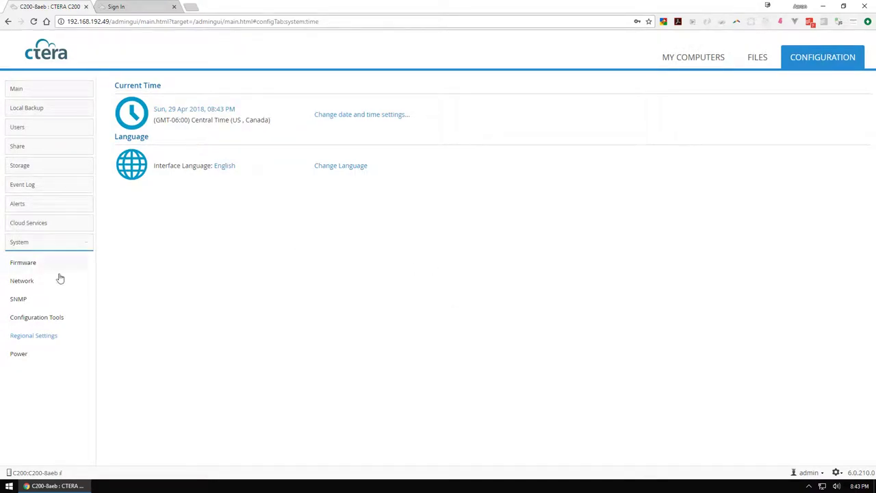
Step: Revisit the firmware page, then open the Cloud Services connection page
click(28, 223)
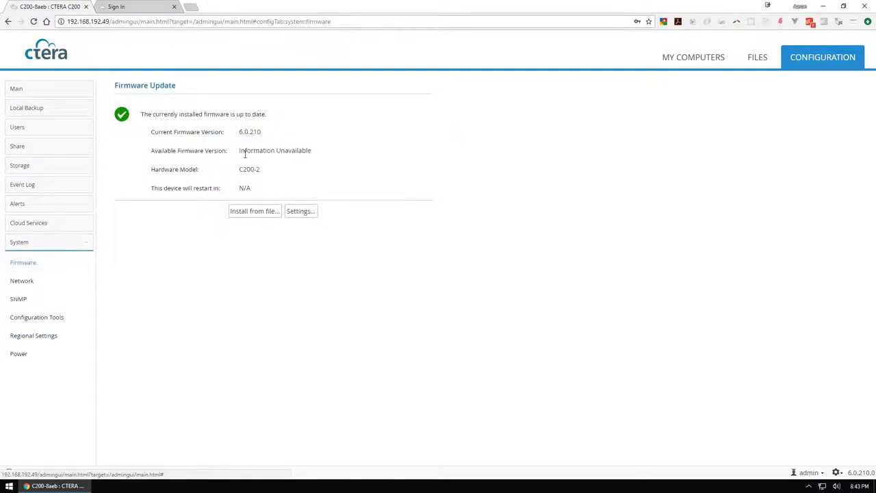
mouse_move(251, 149)
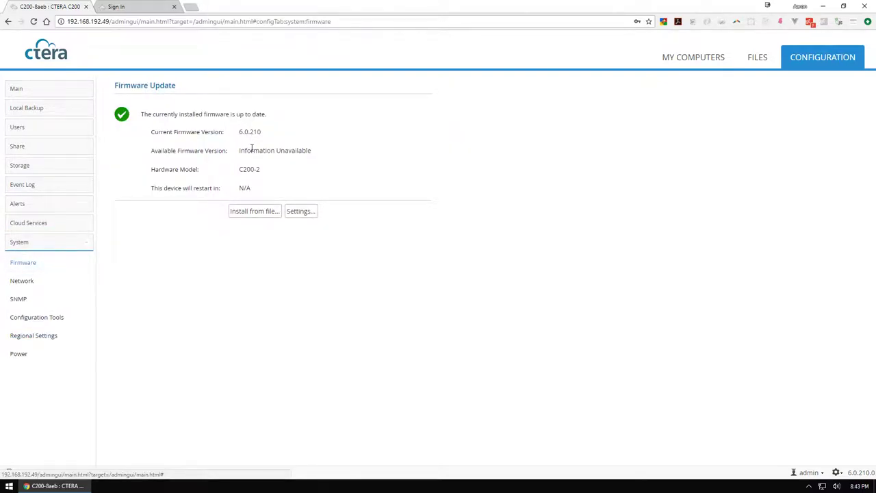
mouse_move(260, 150)
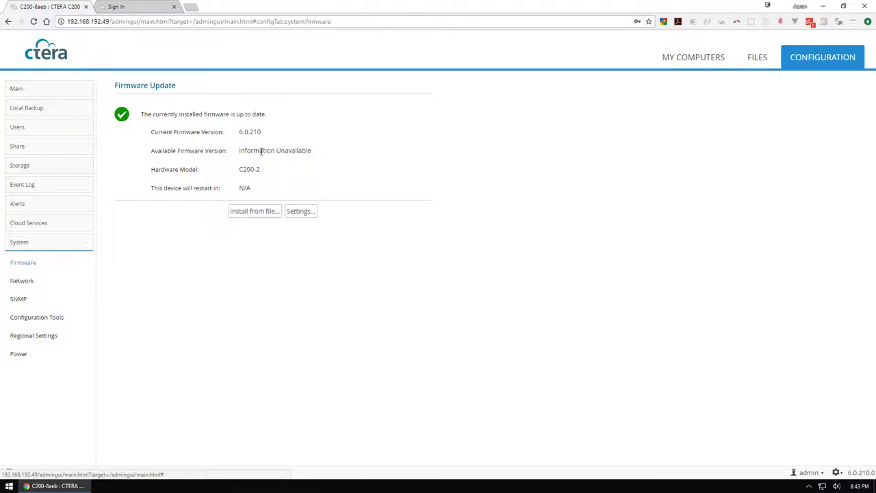
mouse_move(38, 240)
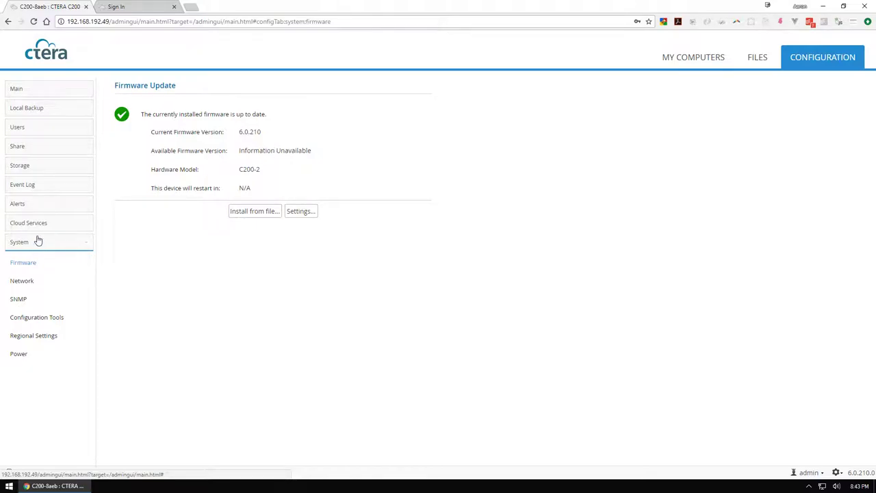
mouse_move(48, 227)
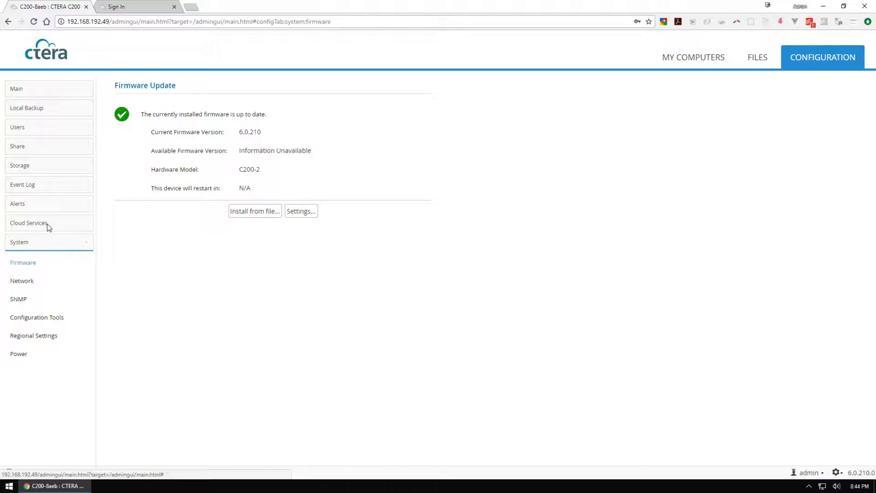
click(29, 222)
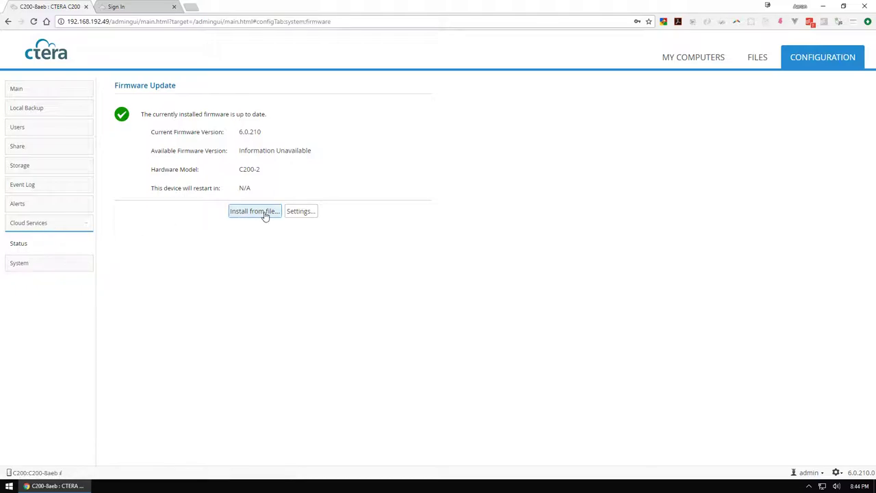
click(28, 223)
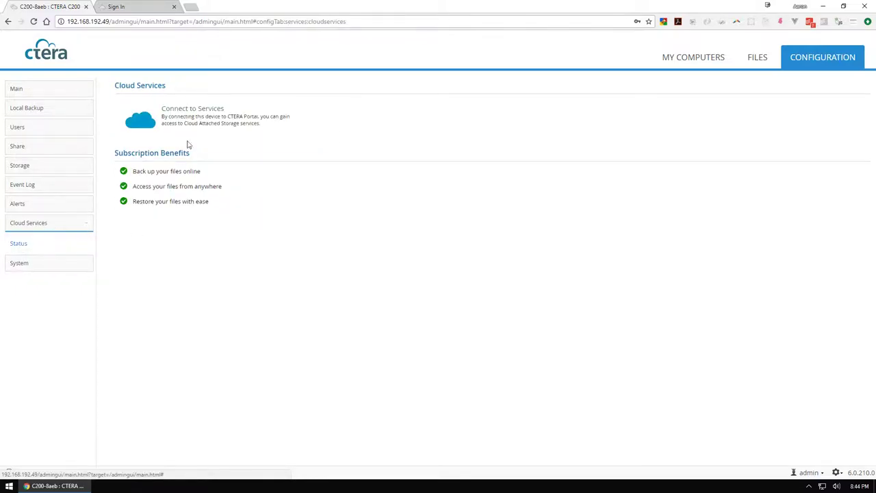
mouse_move(210, 134)
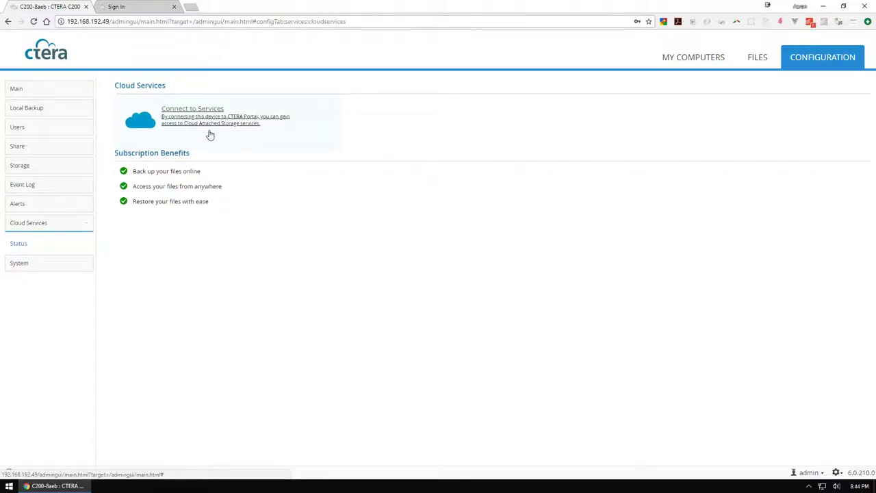
mouse_move(137, 8)
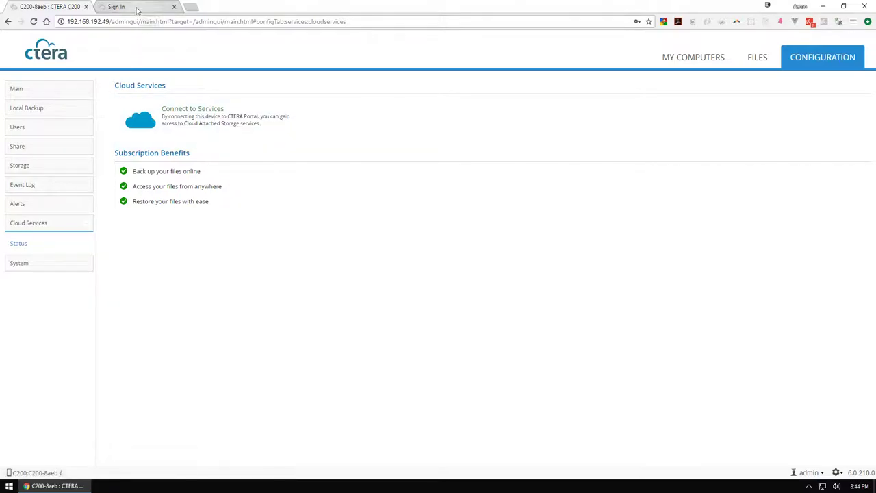
mouse_move(136, 10)
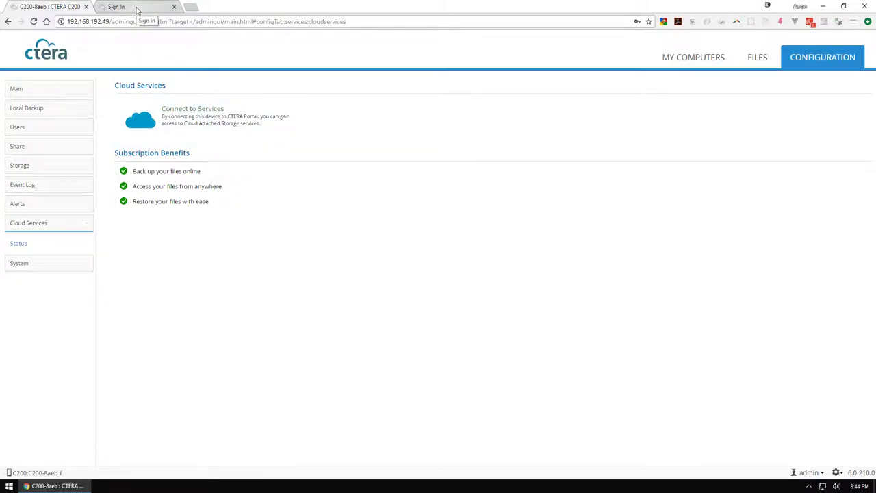
Step: Sign in to the io-team CTERA Portal as admin
click(136, 6)
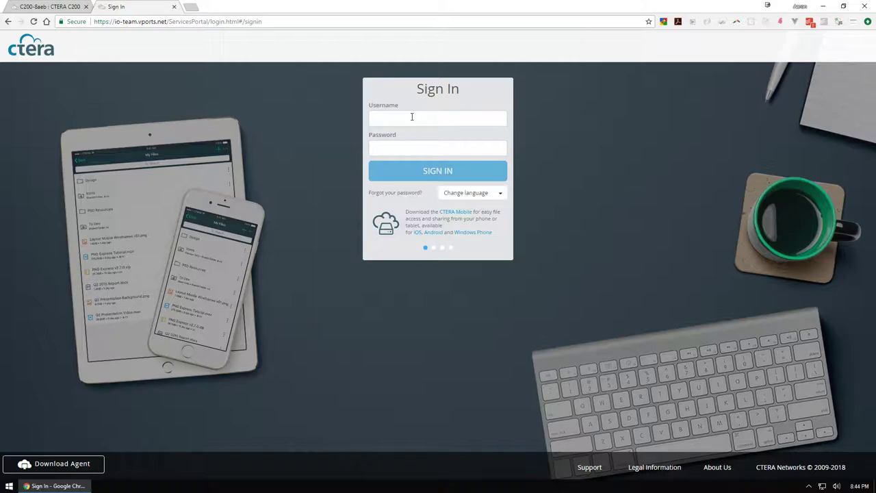
text(admin)
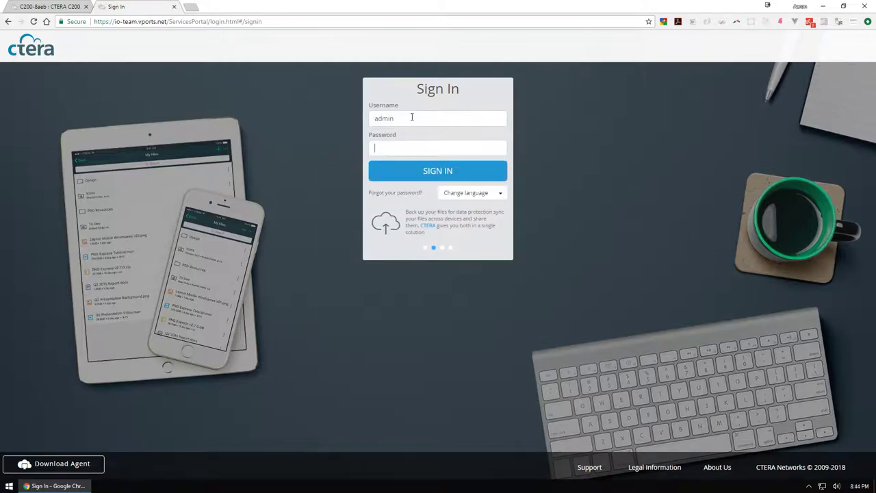
click(437, 170)
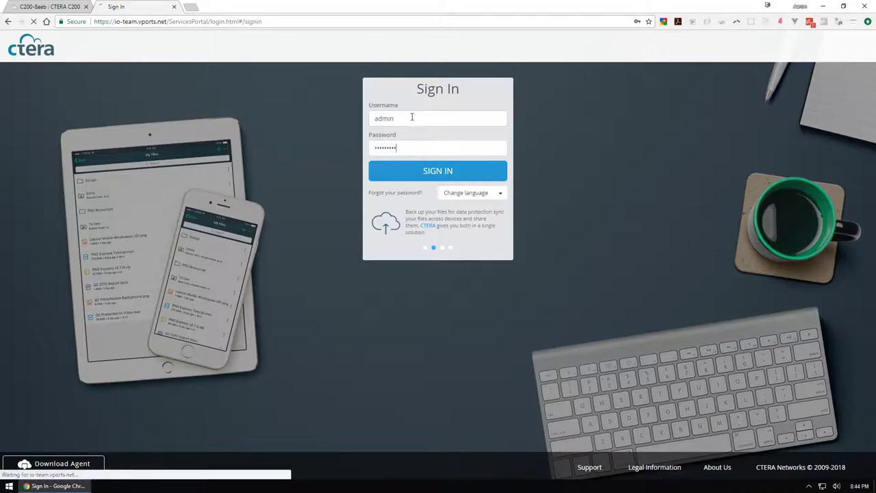
click(437, 171)
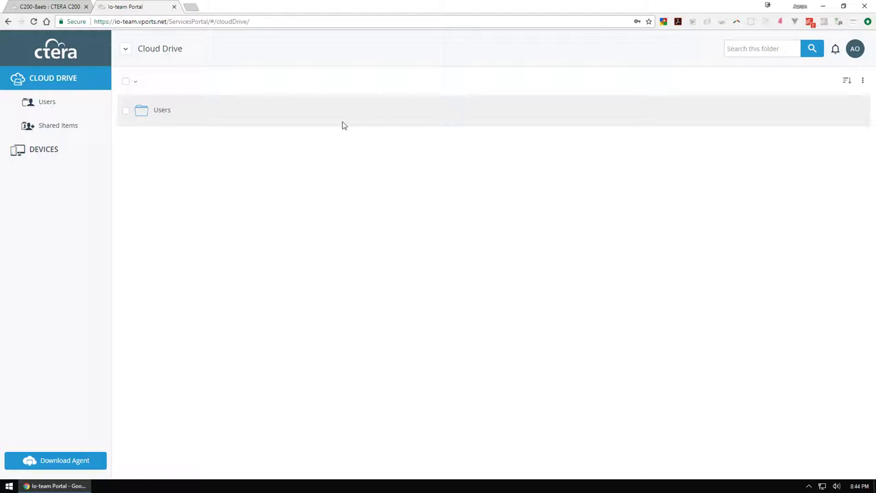
Step: Browse the portal's Devices, Cloud Drive and Shared Items pages, then open the account menu
click(43, 149)
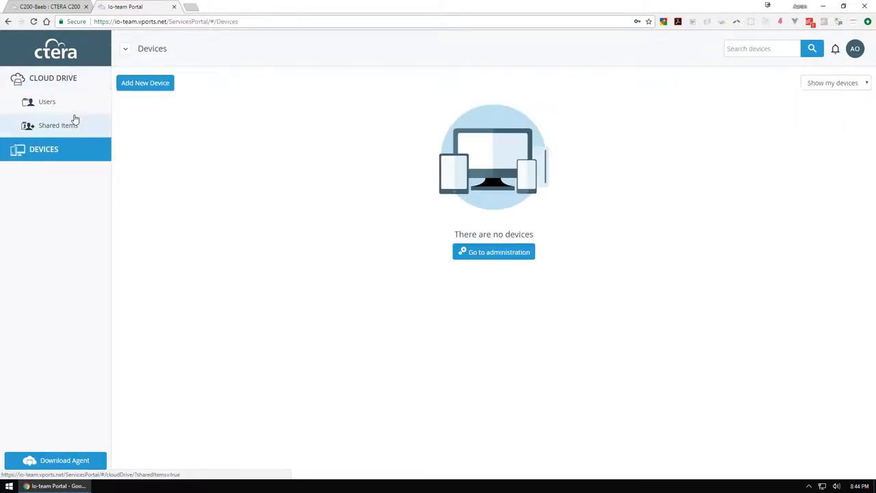
click(46, 101)
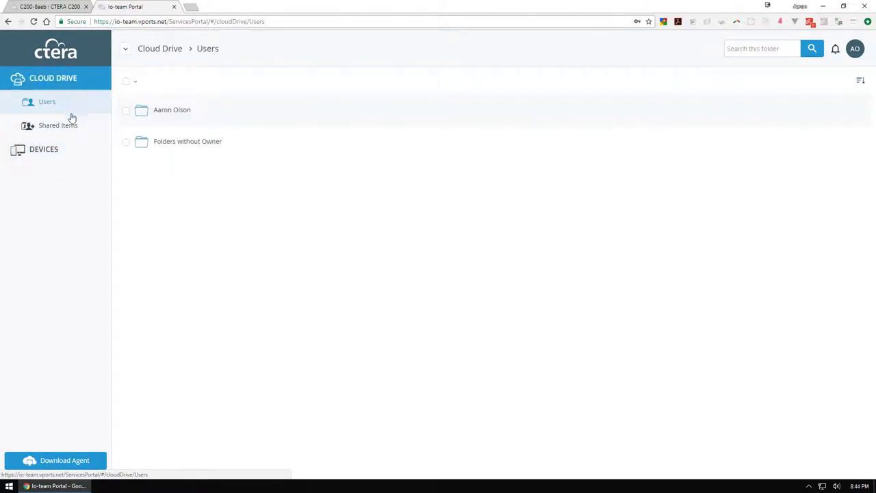
click(58, 125)
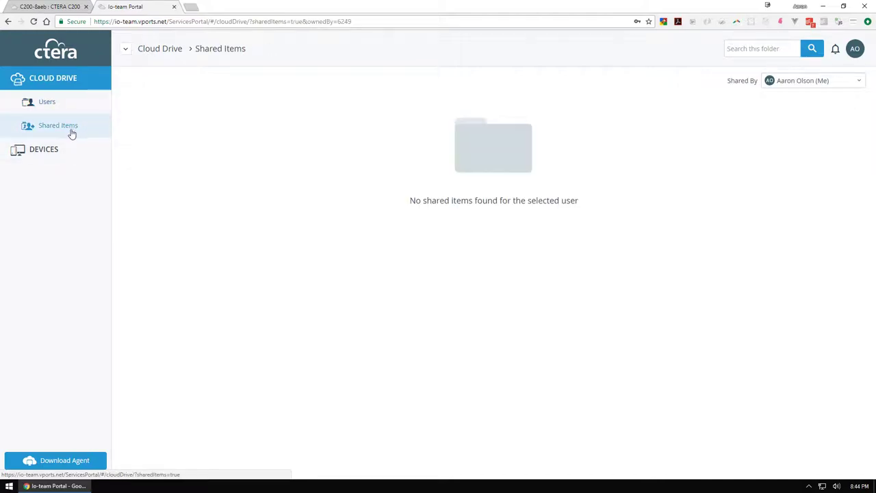
click(43, 148)
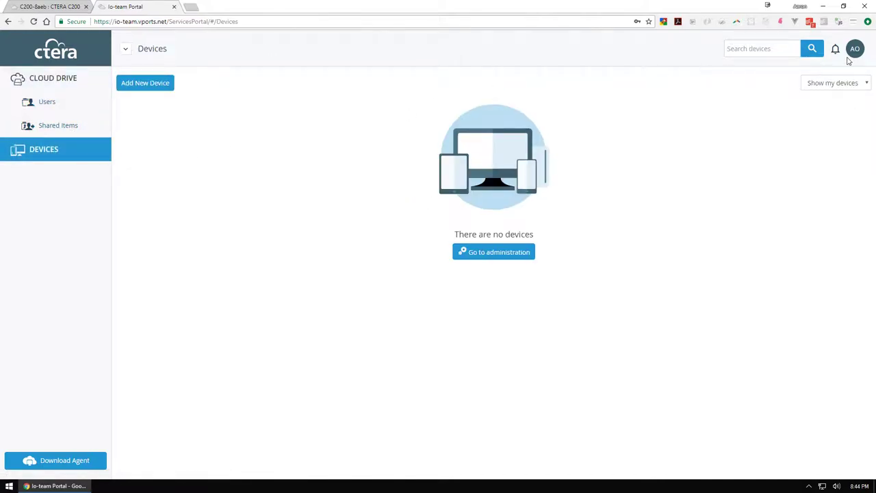
click(854, 48)
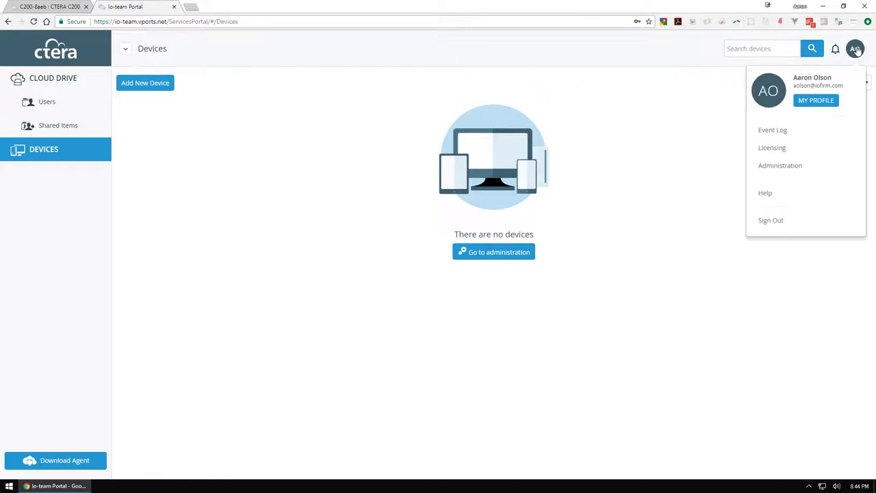
mouse_move(780, 164)
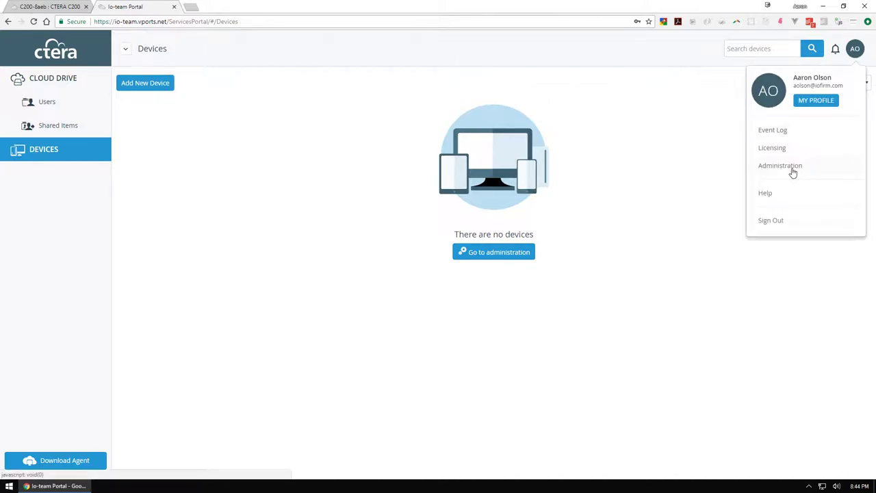
click(779, 165)
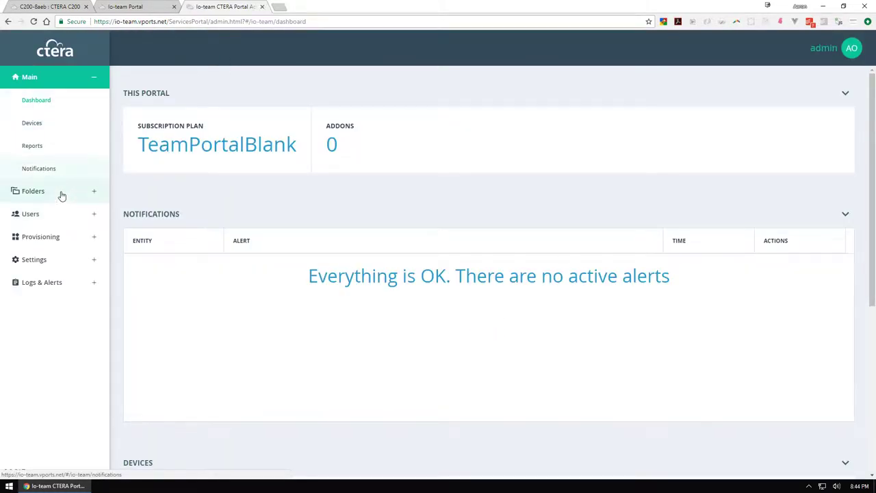
click(30, 214)
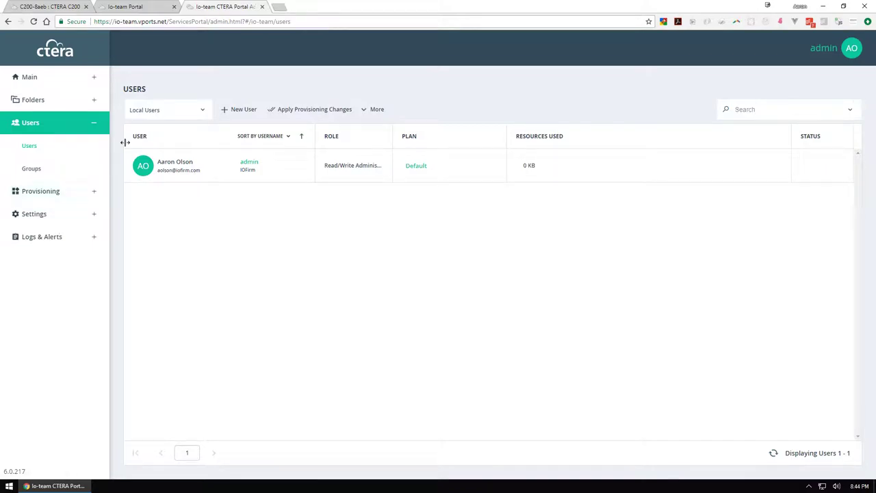
click(244, 108)
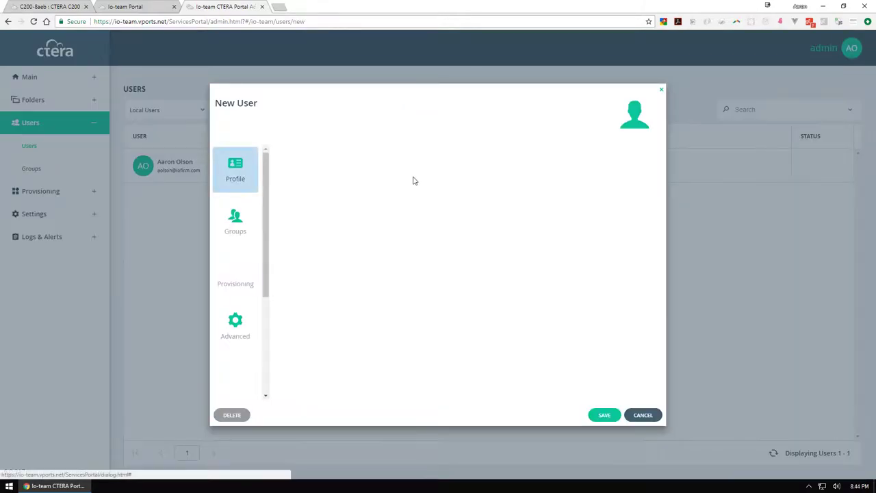
click(235, 169)
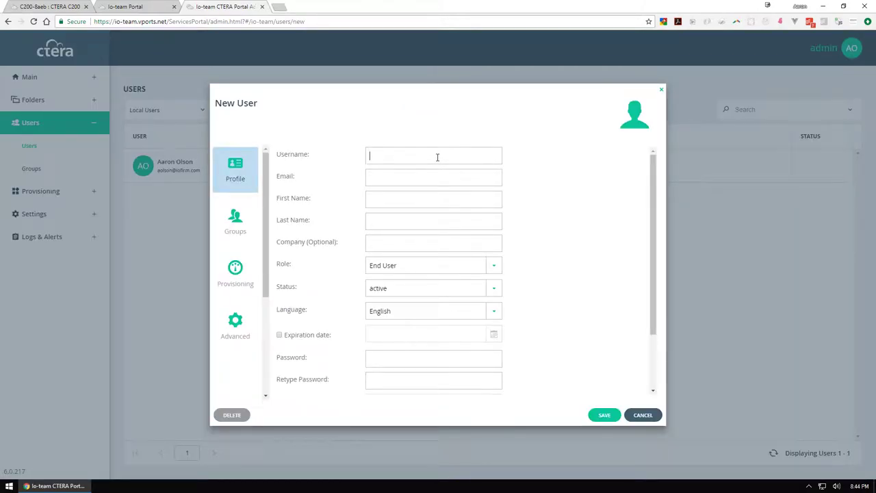
text(aaron)
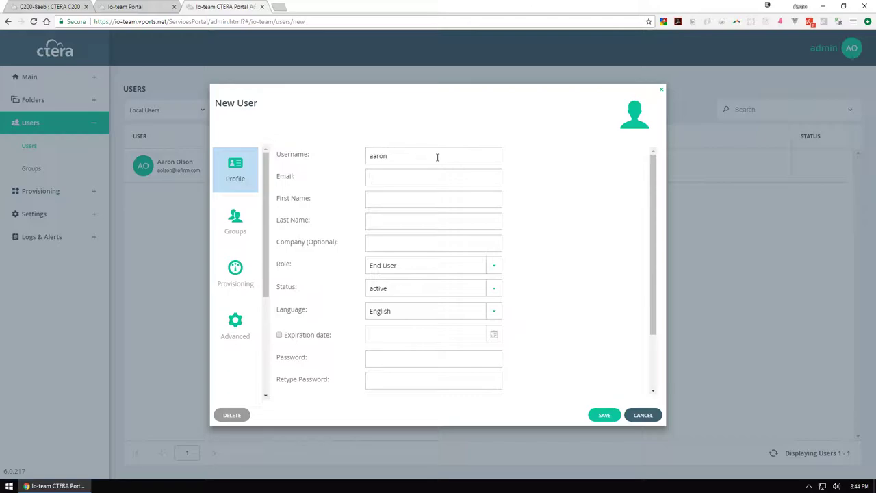
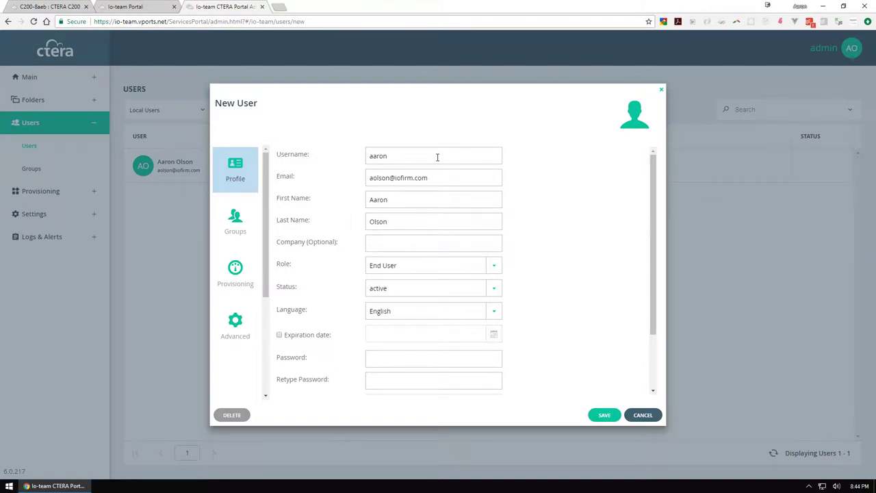
text(IOFirm)
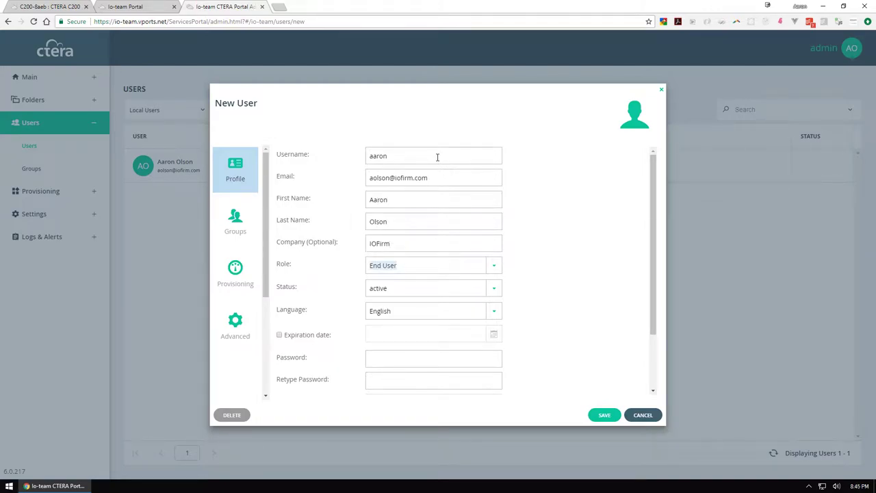
scroll(down, 3)
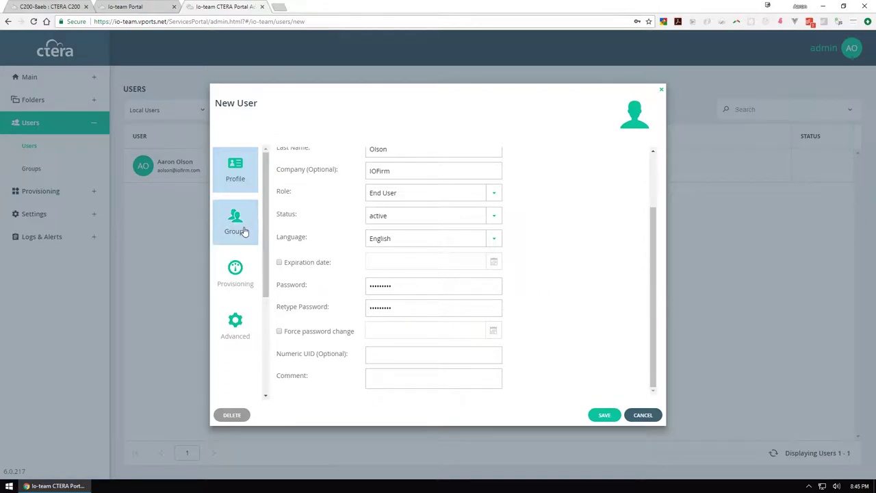
Step: Review the user's Groups, Provisioning and Advanced settings, then save the new user
click(235, 221)
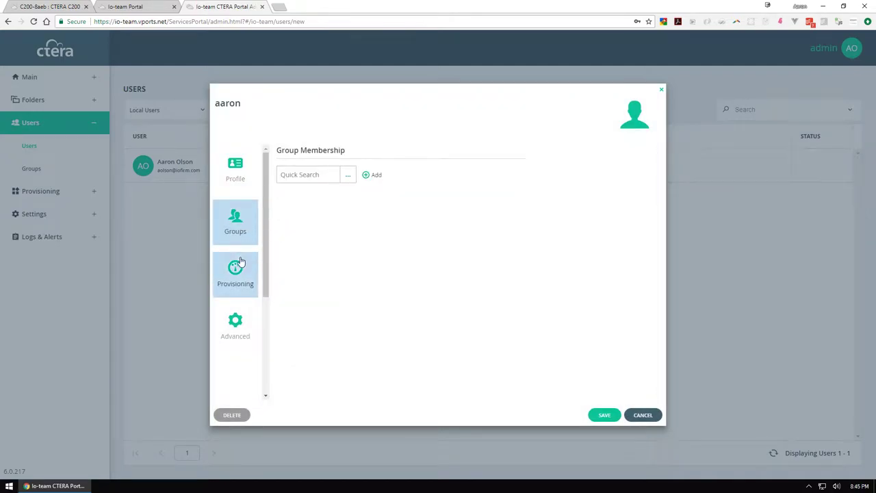
click(234, 273)
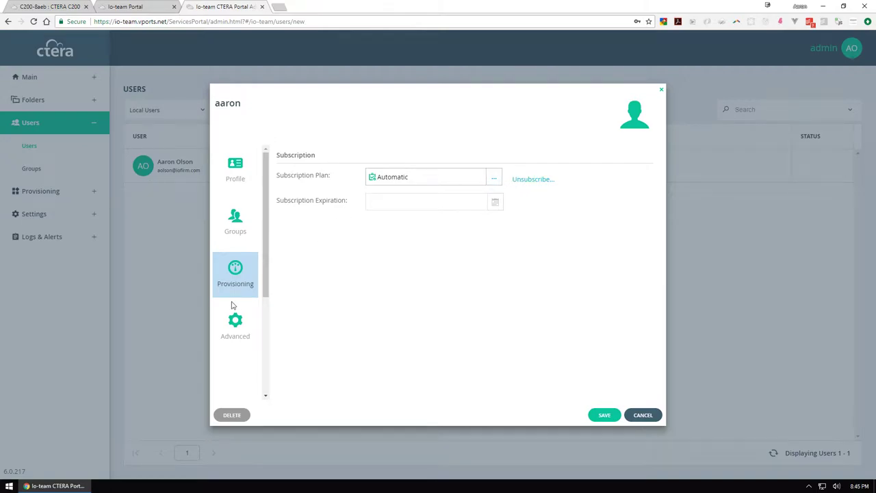
click(235, 325)
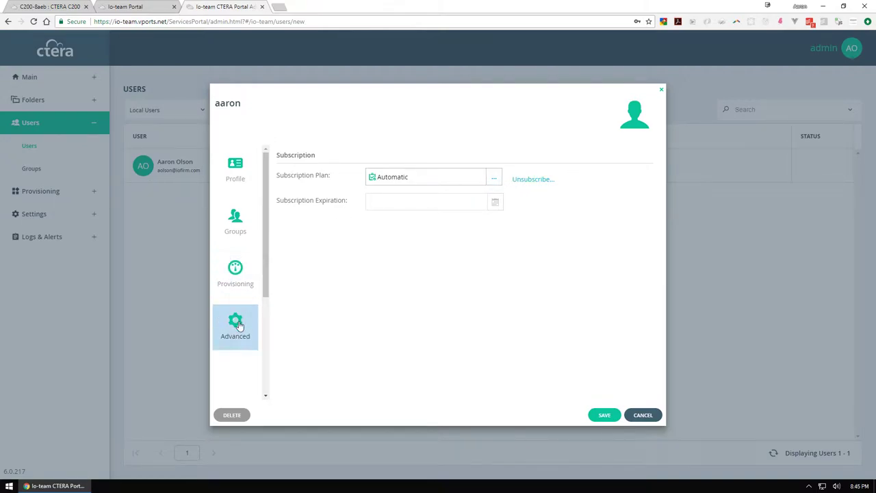
click(234, 169)
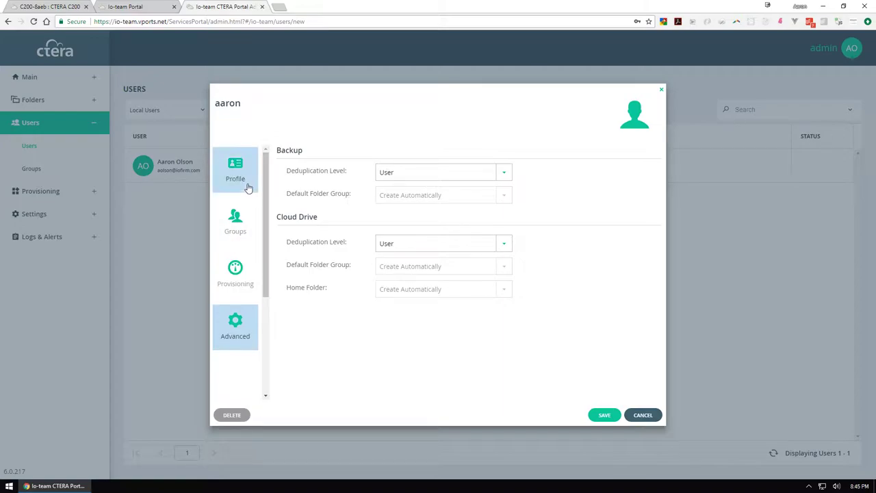
click(235, 170)
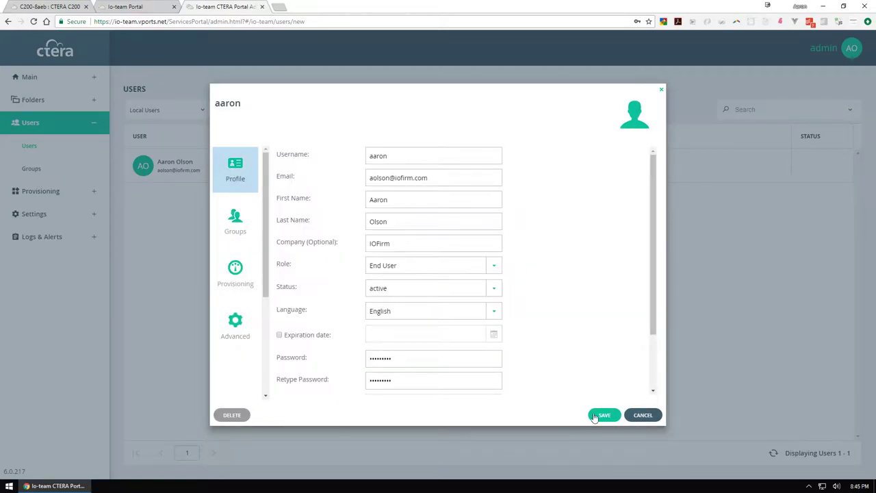
click(603, 414)
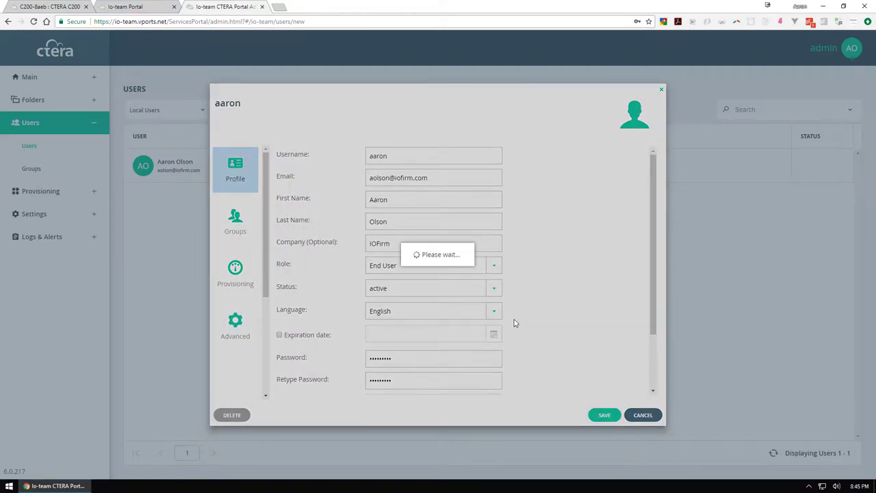
click(603, 413)
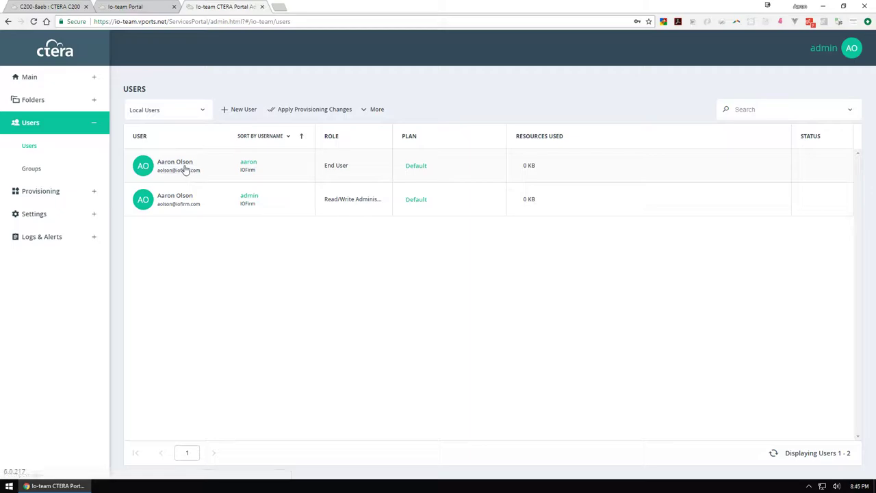
mouse_move(175, 162)
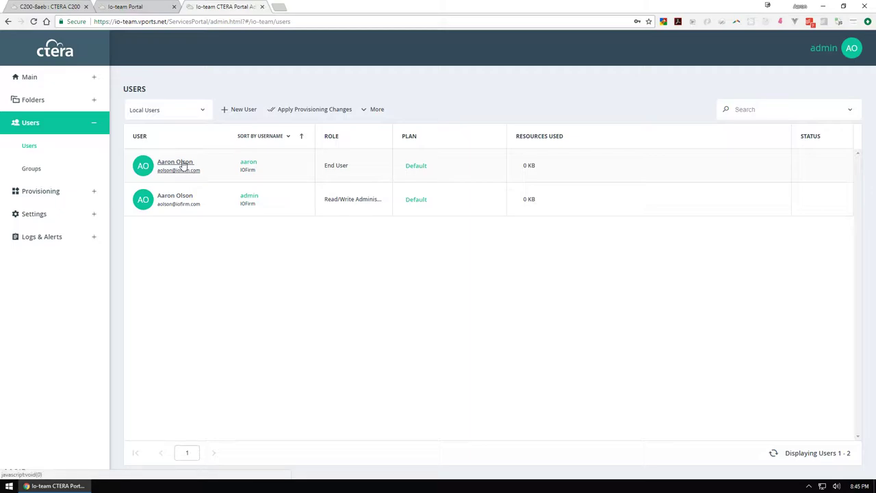
mouse_move(142, 121)
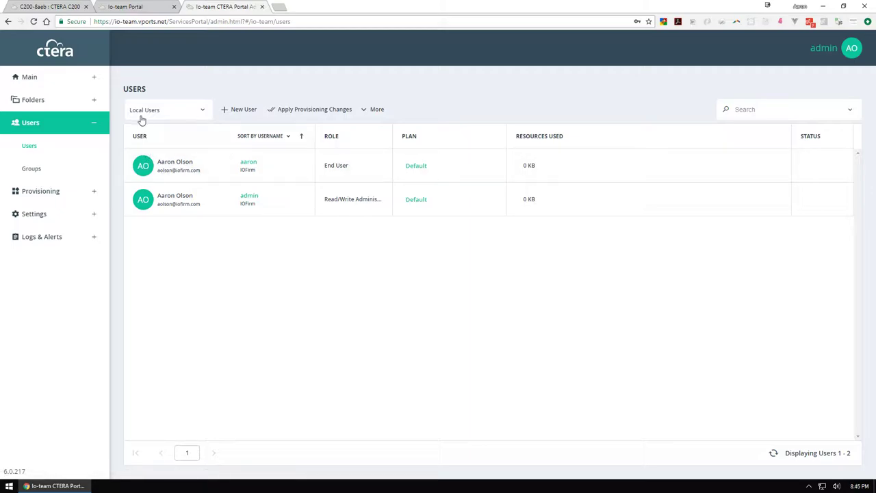
mouse_move(124, 62)
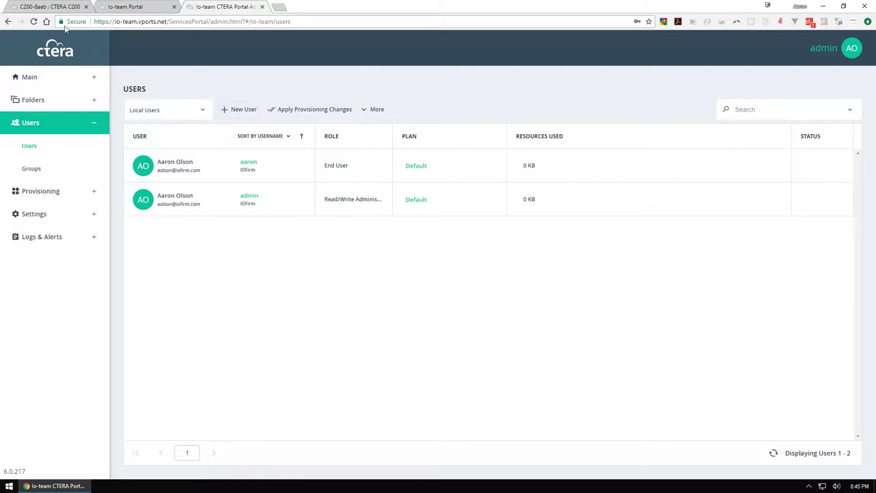
click(48, 6)
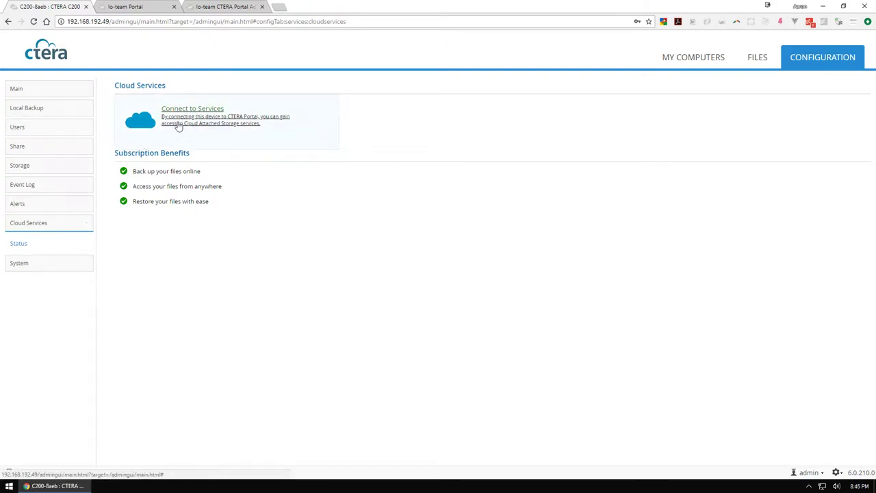
Step: Connect the device to portal address io-team.vports.net and proceed to sign-in
click(192, 108)
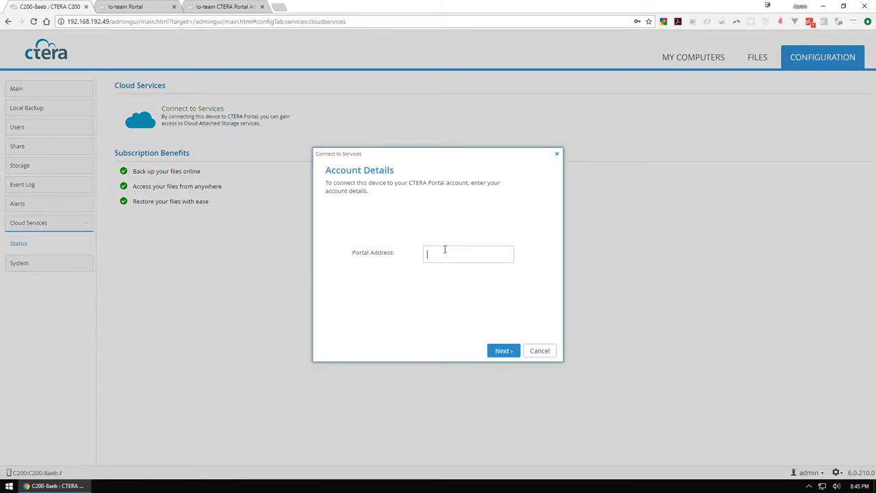
text(io-team)
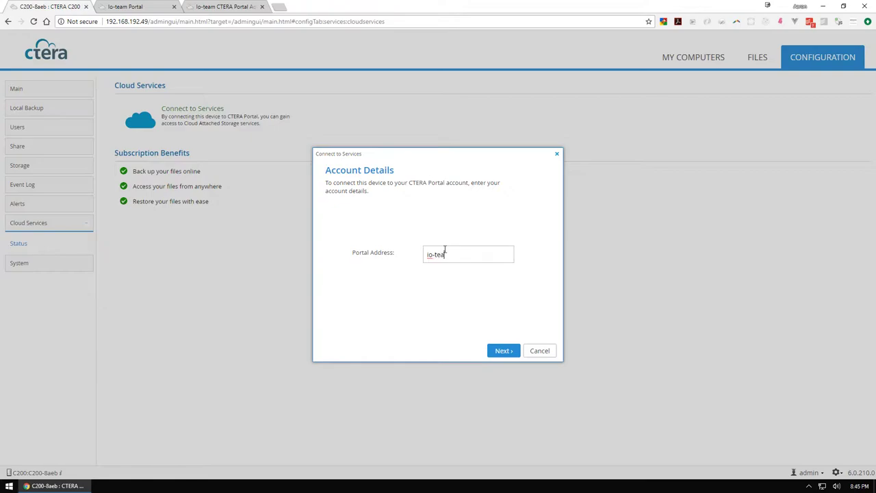
text(m.vpor)
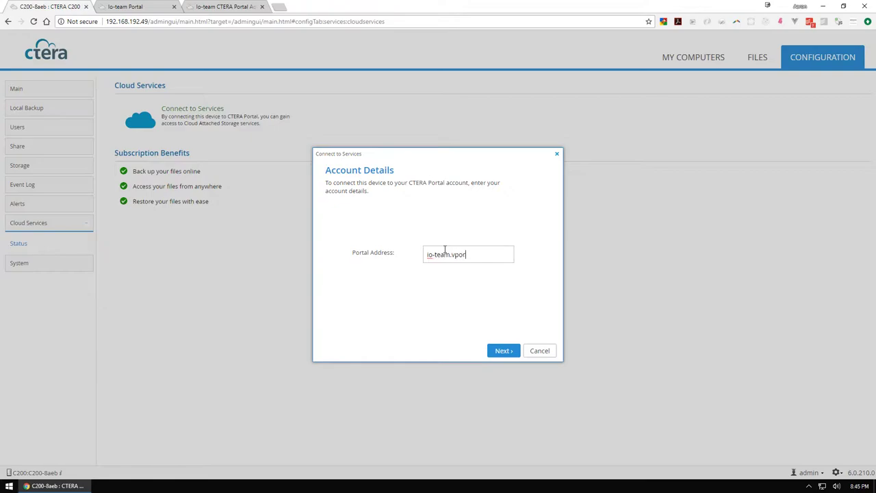
text(ts.net)
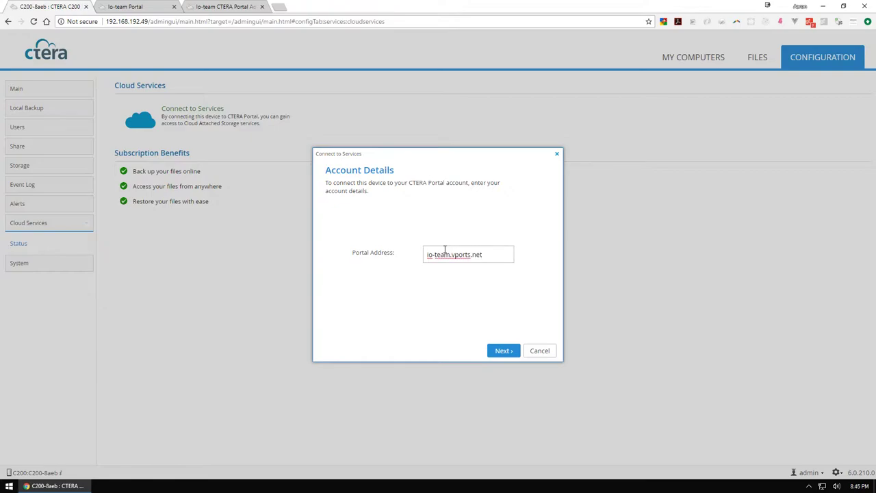
click(503, 350)
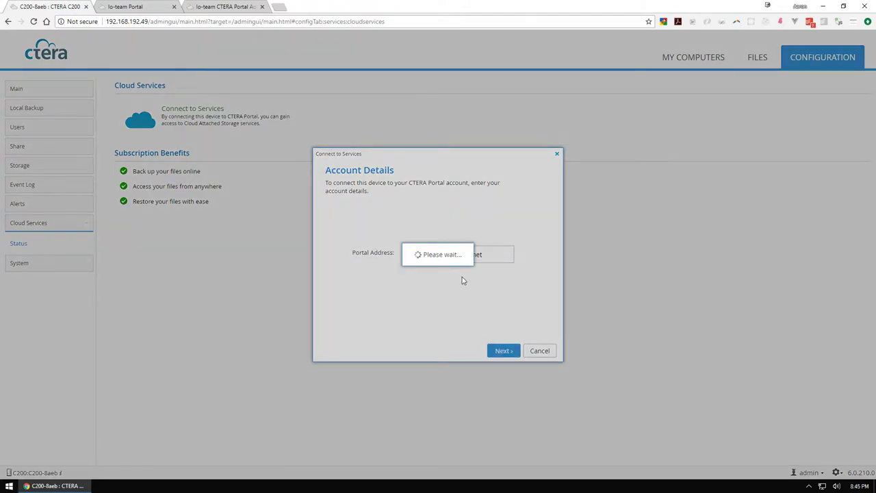
mouse_move(455, 244)
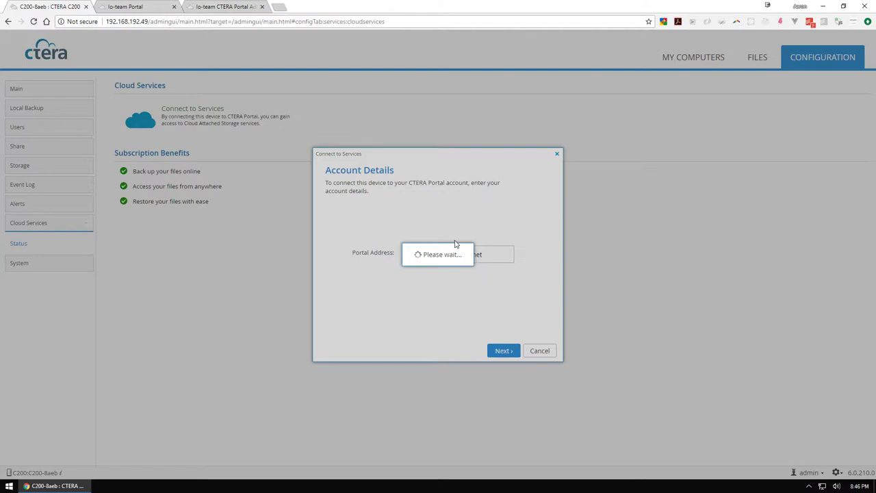
click(503, 350)
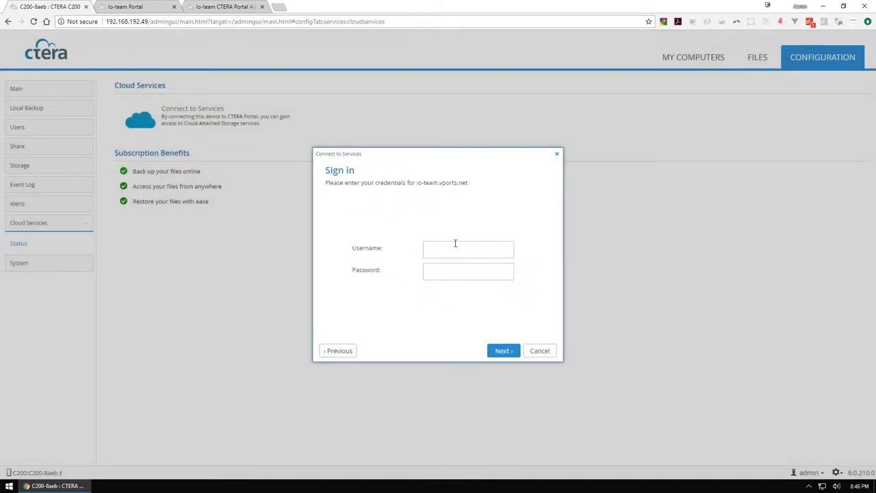
Step: Sign in to io-team.vports.net as end user aaron with his password
text(a)
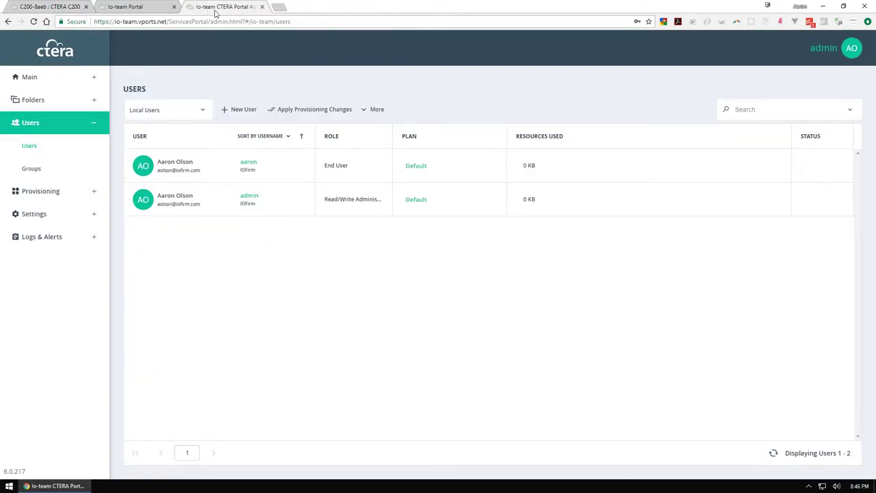
mouse_move(248, 165)
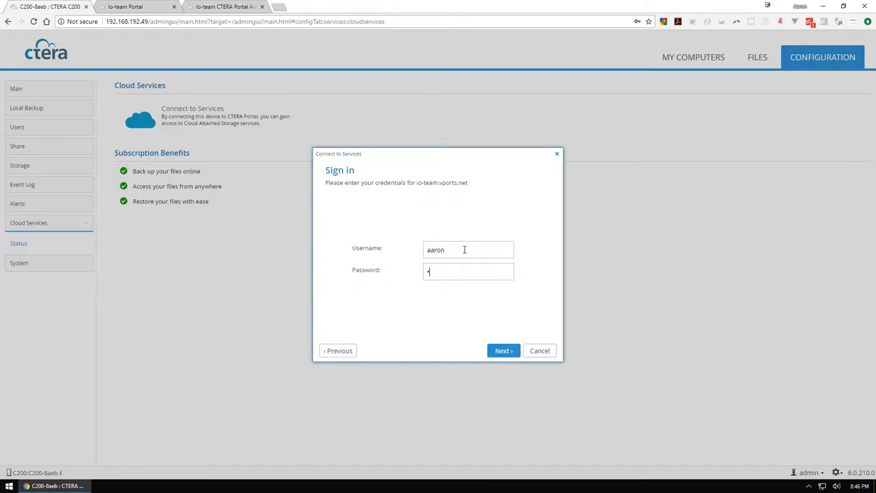
text(password)
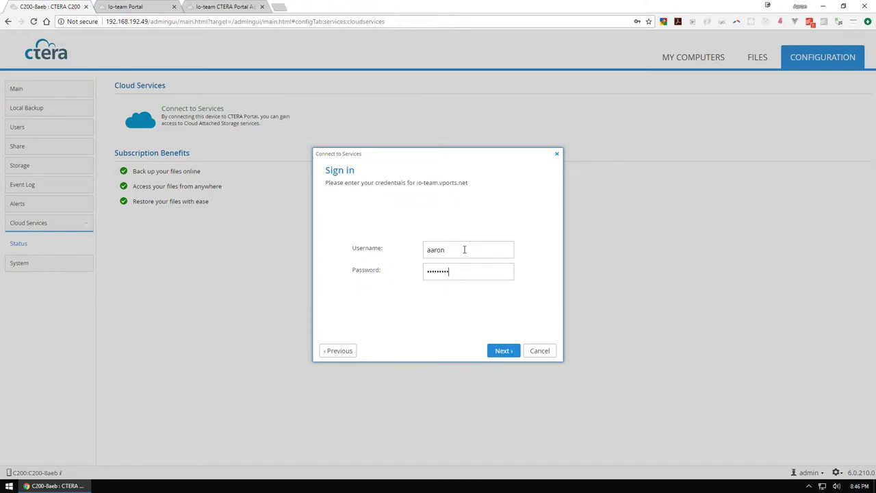
click(503, 351)
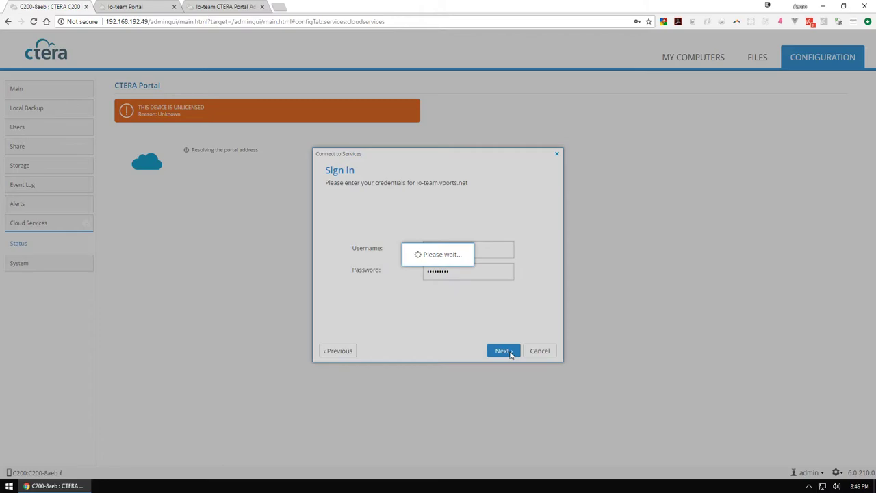
click(502, 351)
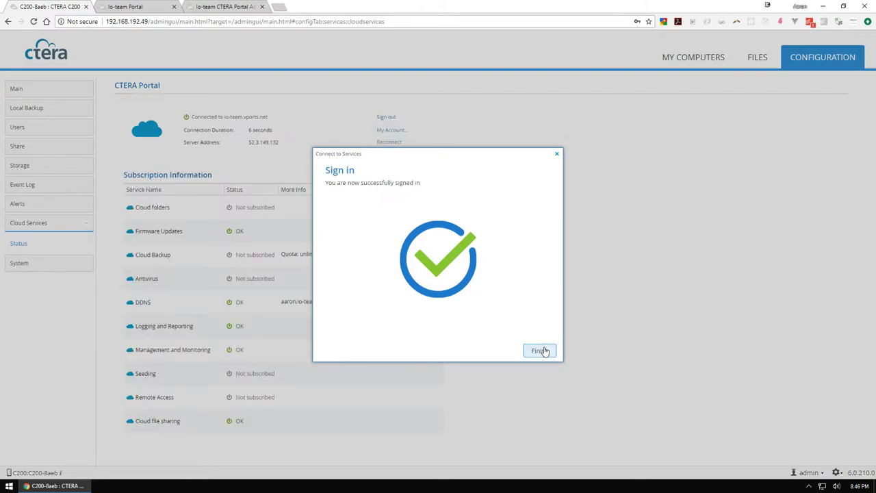
Step: Finish the wizard to show the Cloud Services subscription status list
click(539, 350)
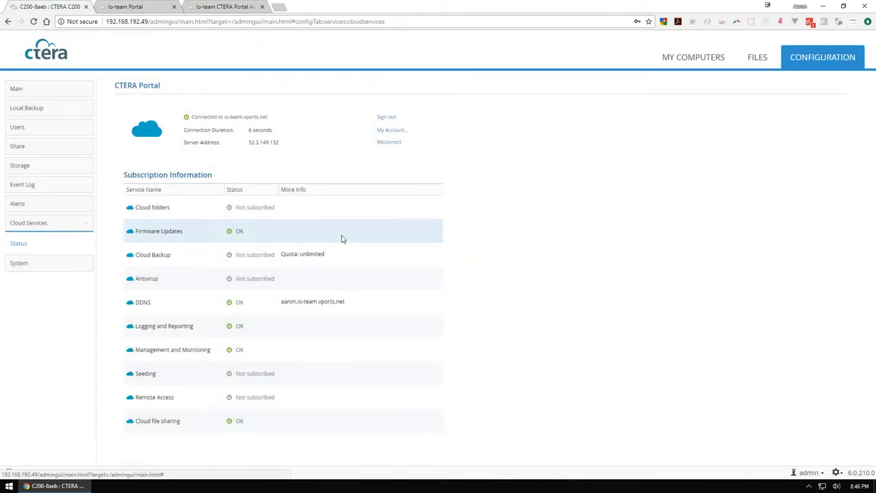
mouse_move(283, 121)
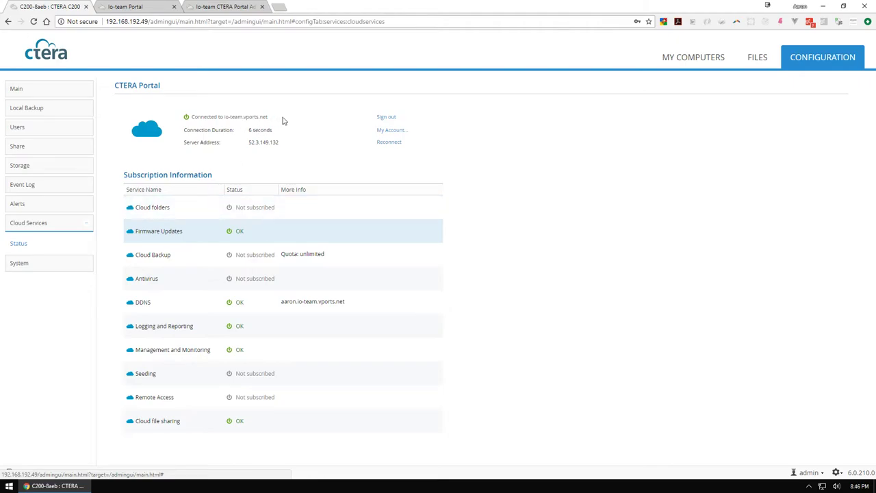
mouse_move(193, 238)
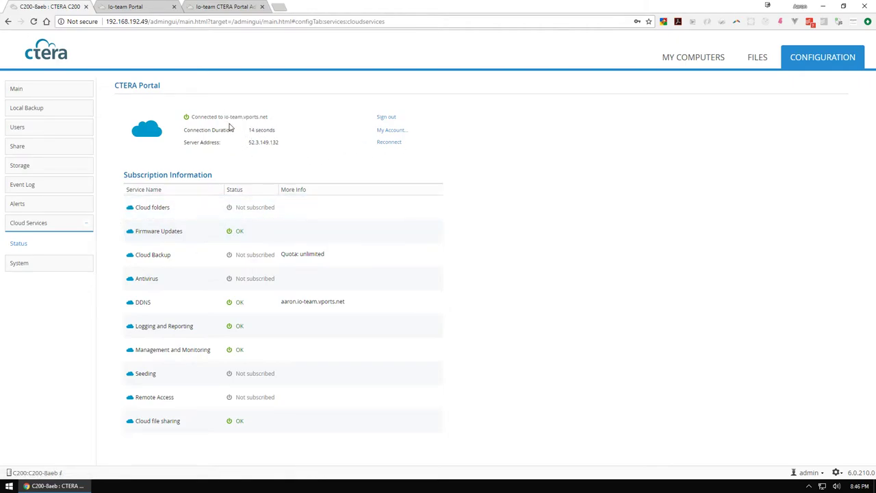
mouse_move(224, 6)
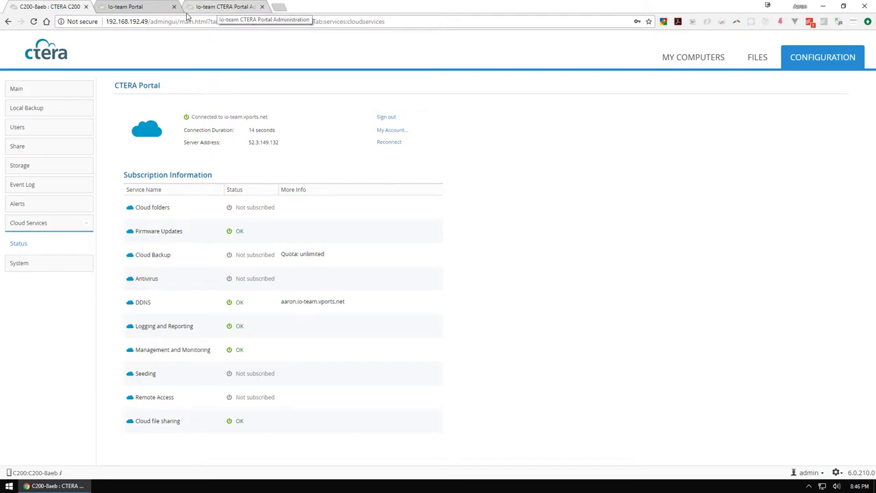
mouse_move(214, 232)
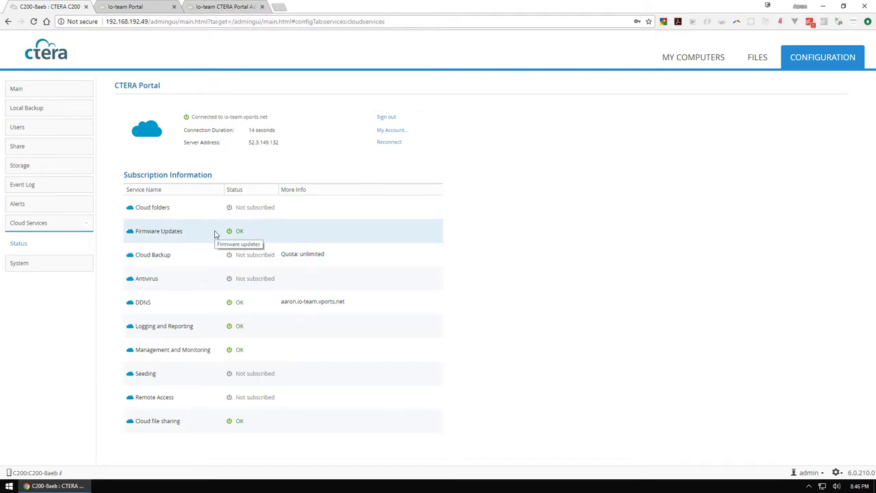
mouse_move(251, 258)
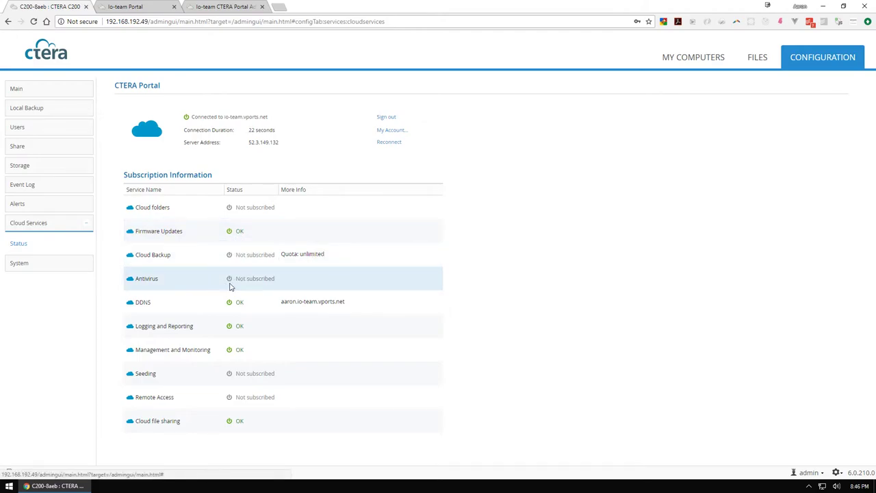
mouse_move(260, 397)
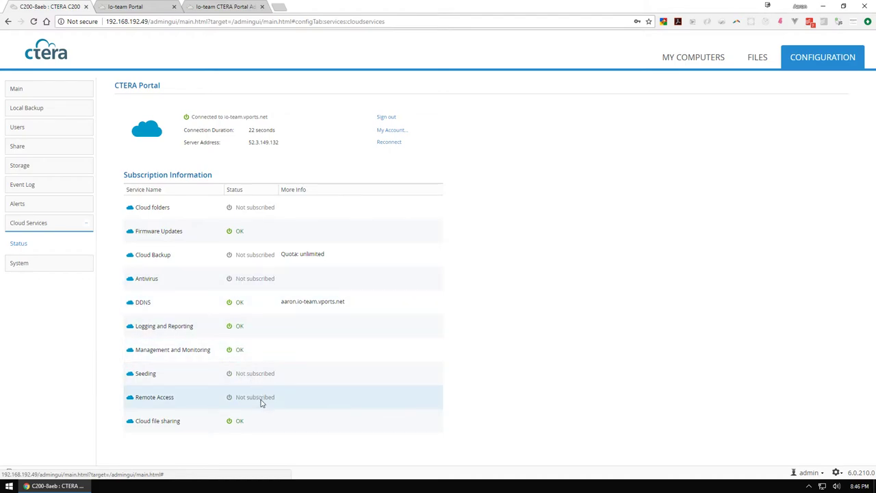
mouse_move(243, 326)
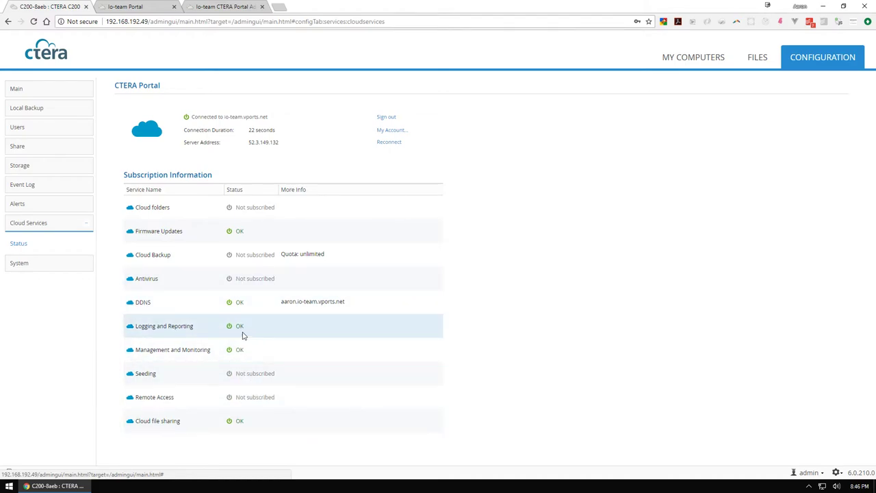
mouse_move(188, 397)
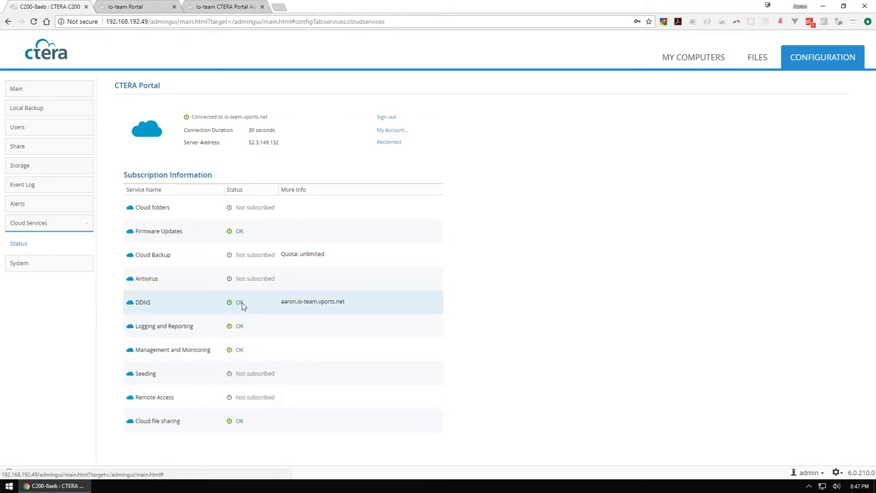
mouse_move(279, 295)
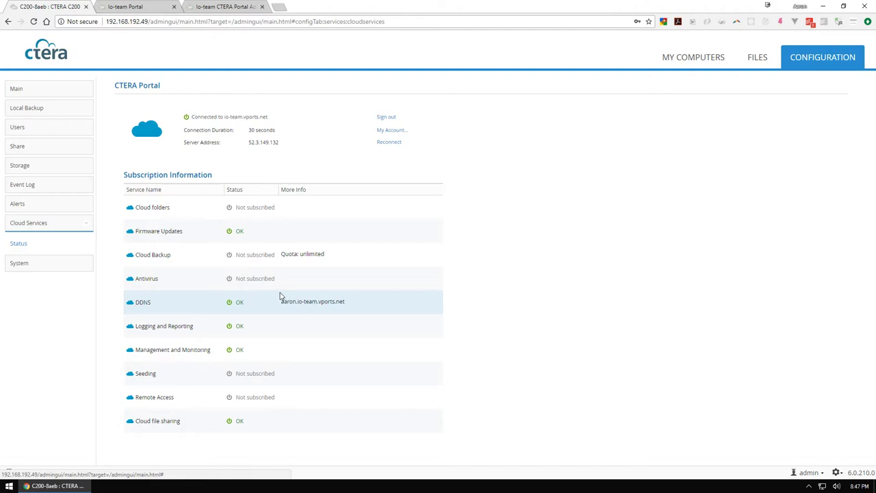
mouse_move(279, 283)
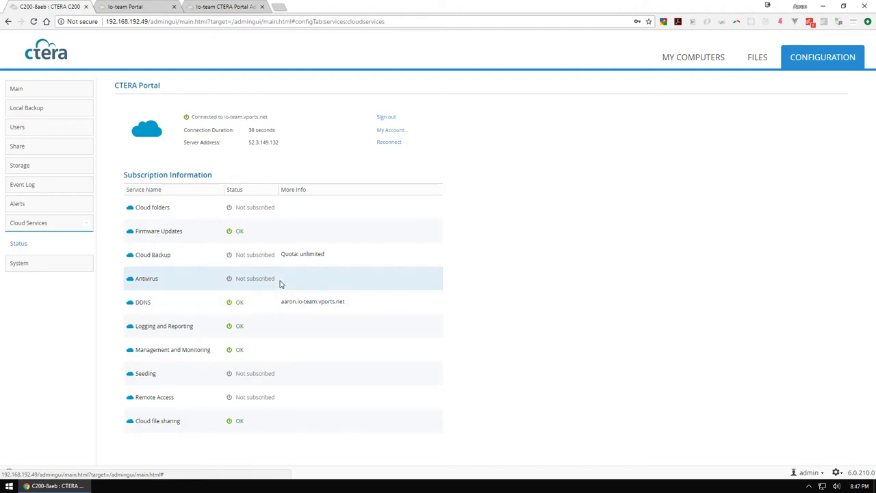
mouse_move(269, 266)
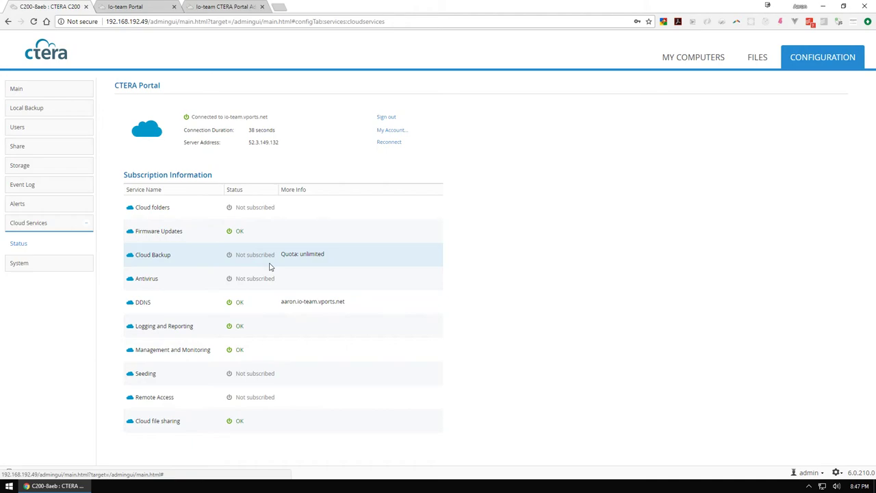
mouse_move(260, 254)
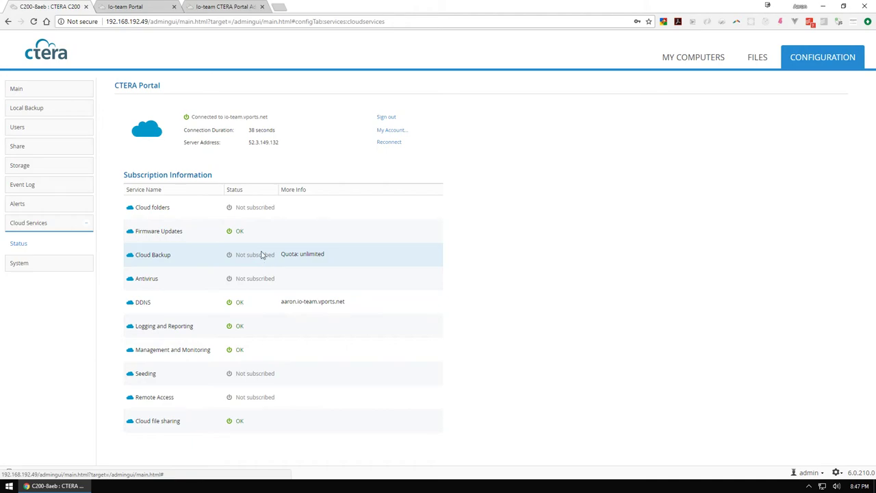
mouse_move(259, 246)
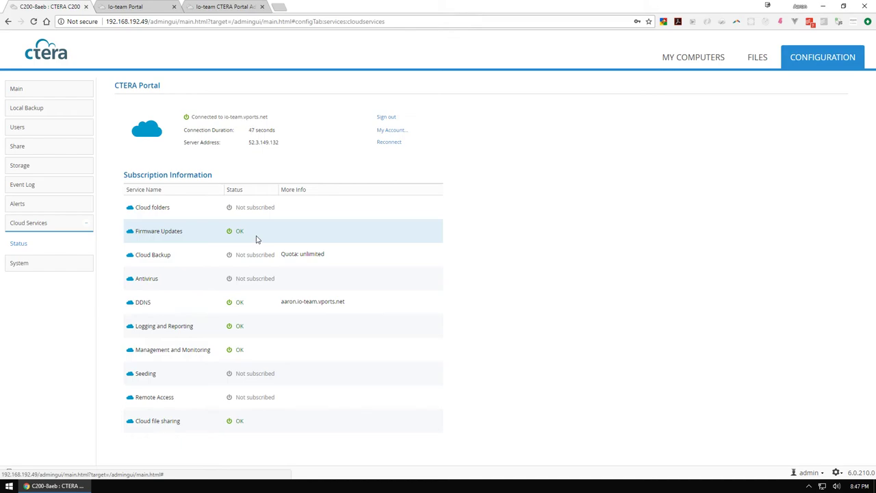
mouse_move(298, 234)
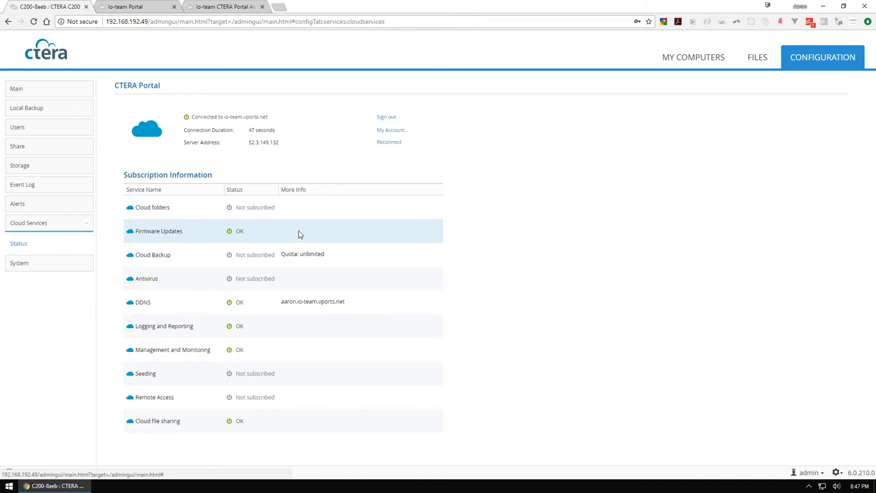